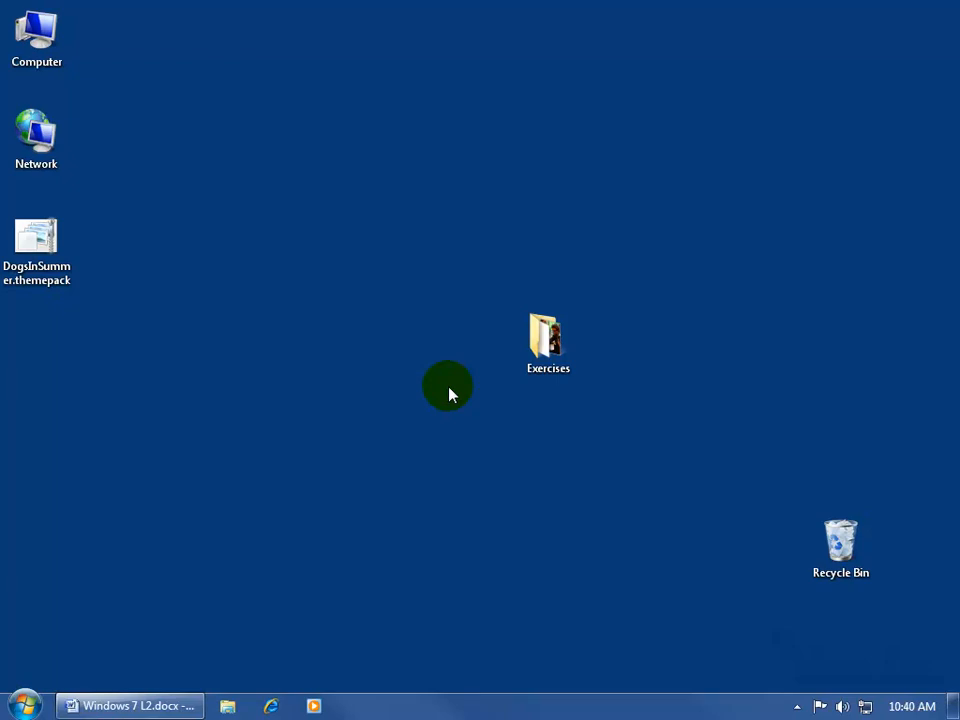
pyautogui.moveTo(394, 340)
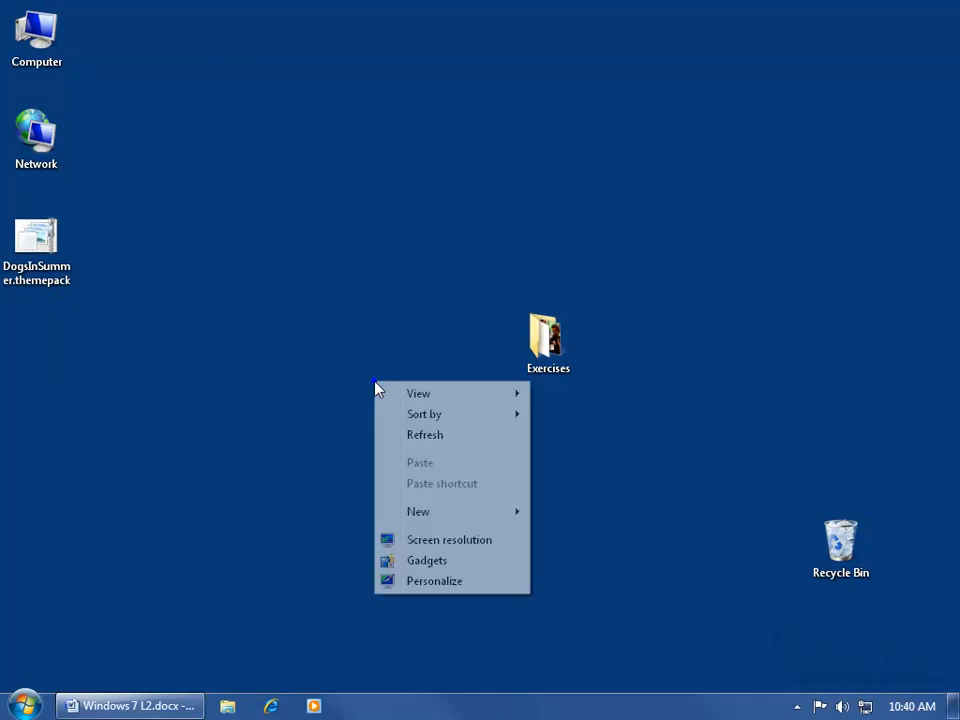
# - Review the Unsaved Theme's save options and delete the Kat Theme from My Themes
pyautogui.click(434, 580)
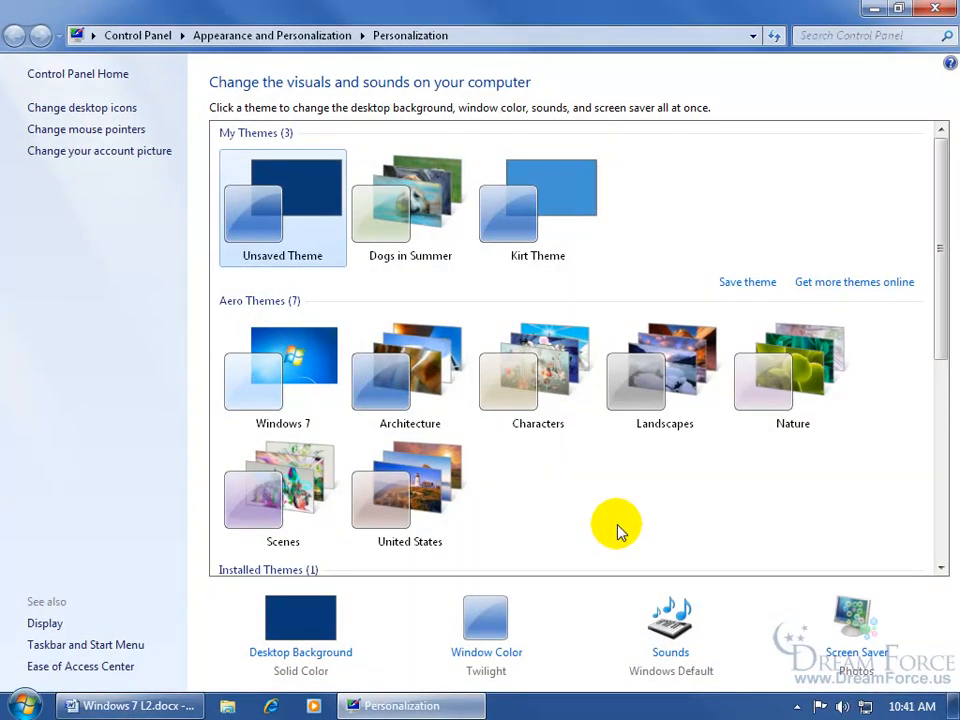
pyautogui.moveTo(664, 248)
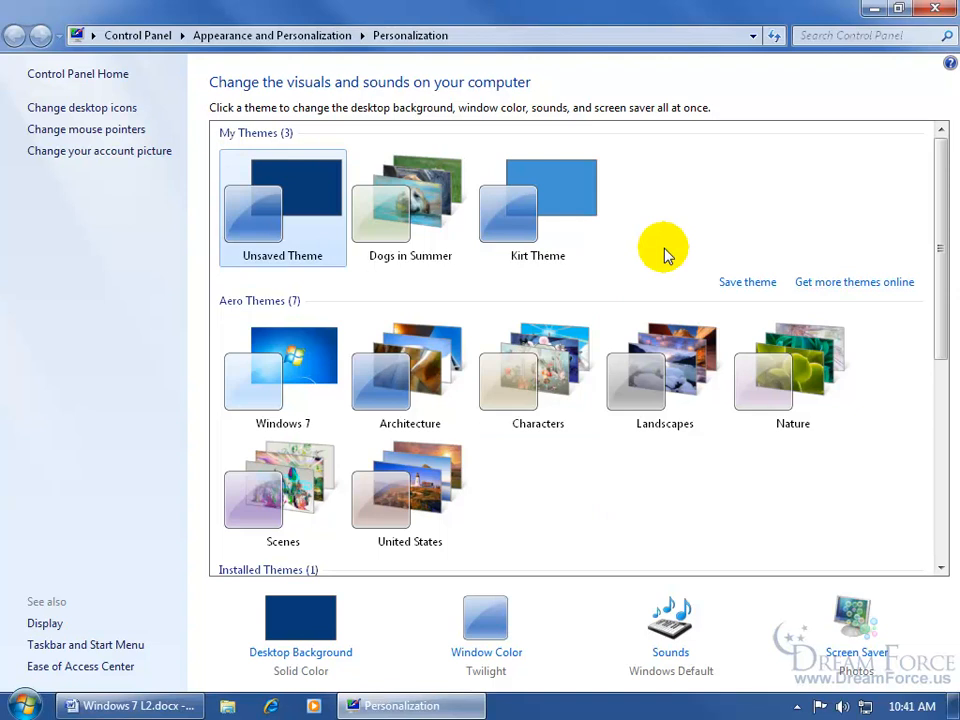
pyautogui.moveTo(358, 144)
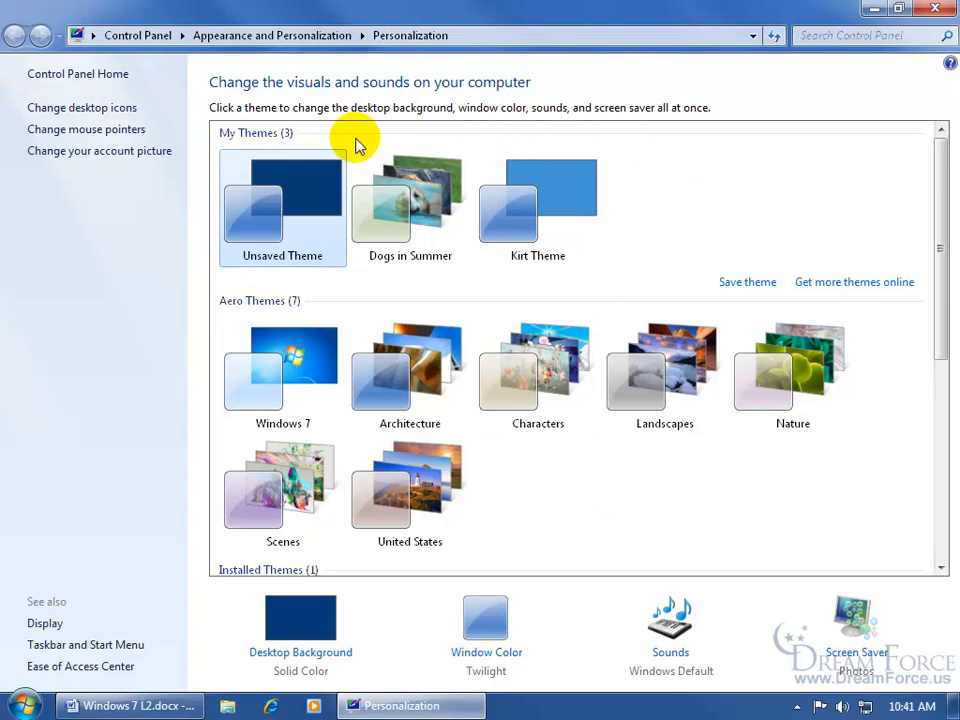
pyautogui.moveTo(320, 140)
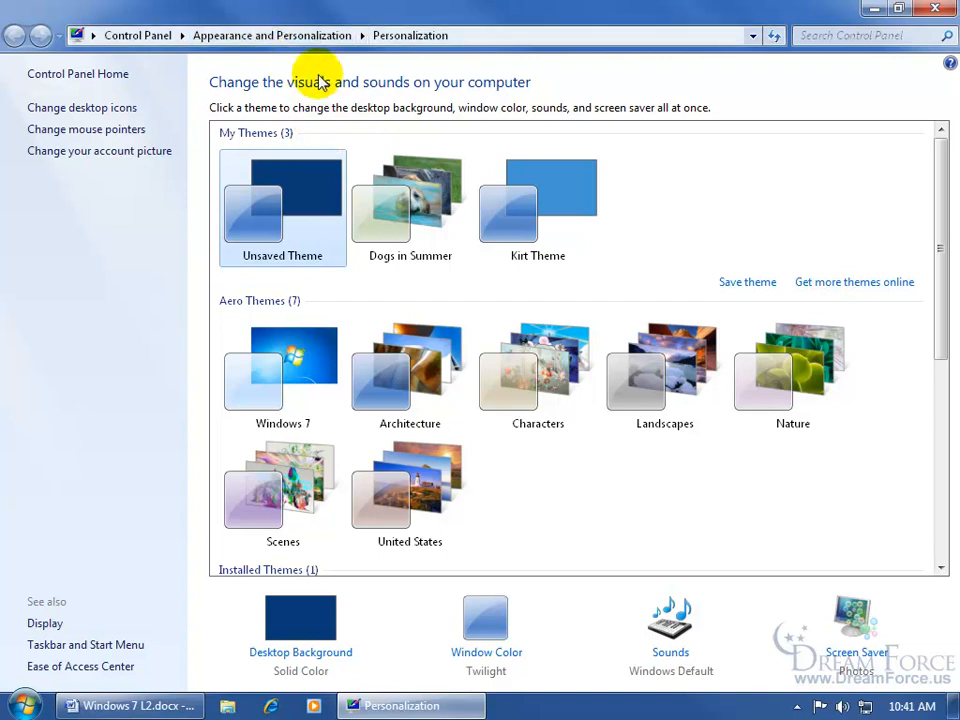
pyautogui.moveTo(564, 148)
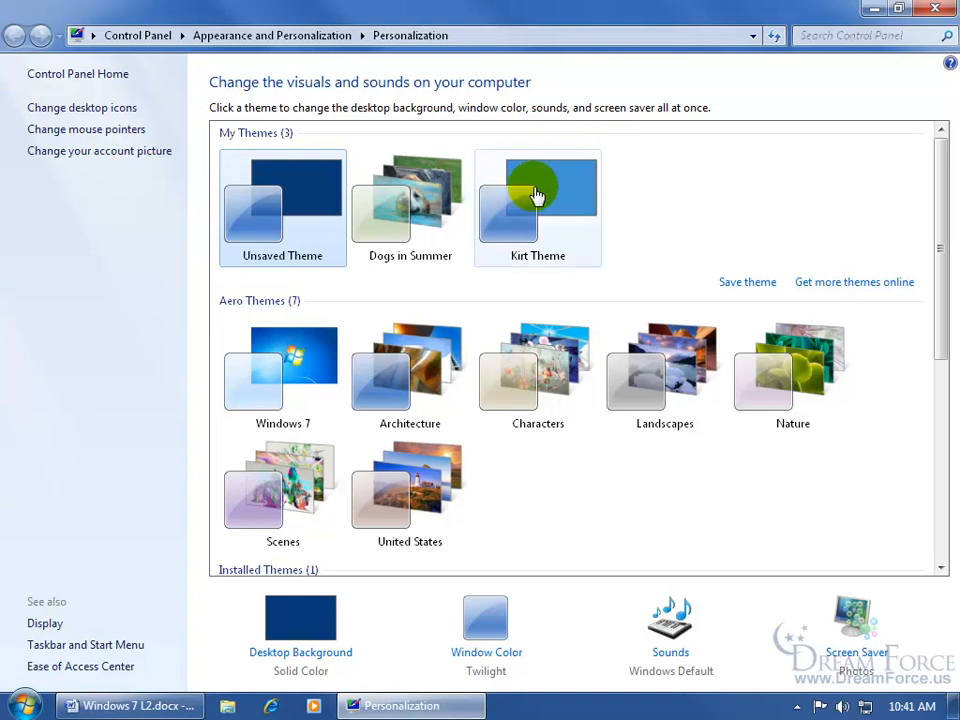
pyautogui.rightClick(538, 204)
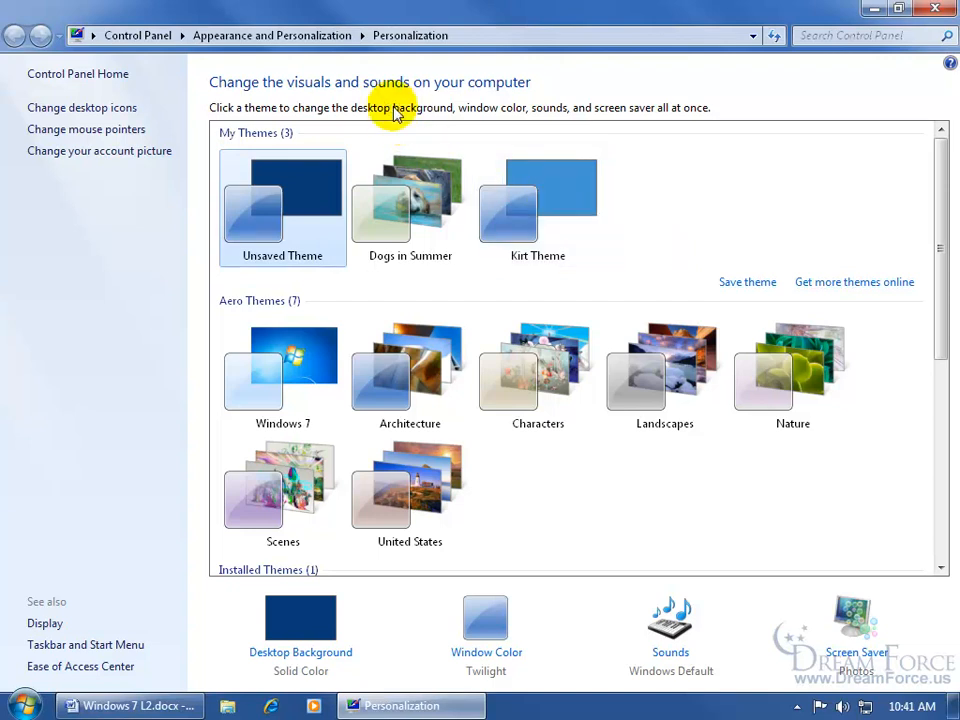
pyautogui.moveTo(350, 140)
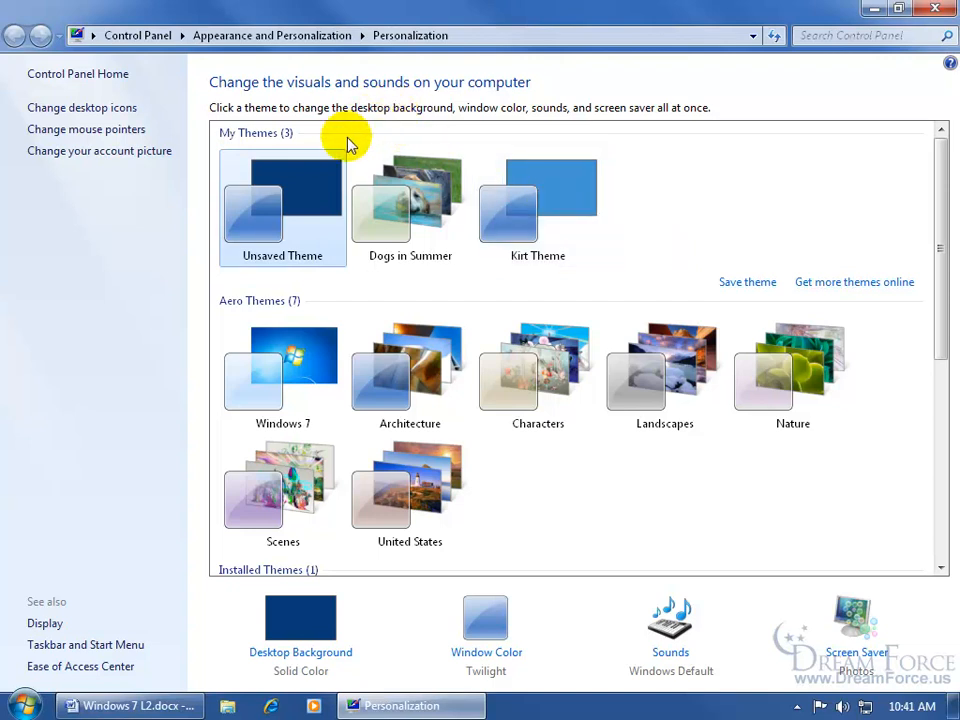
pyautogui.moveTo(338, 144)
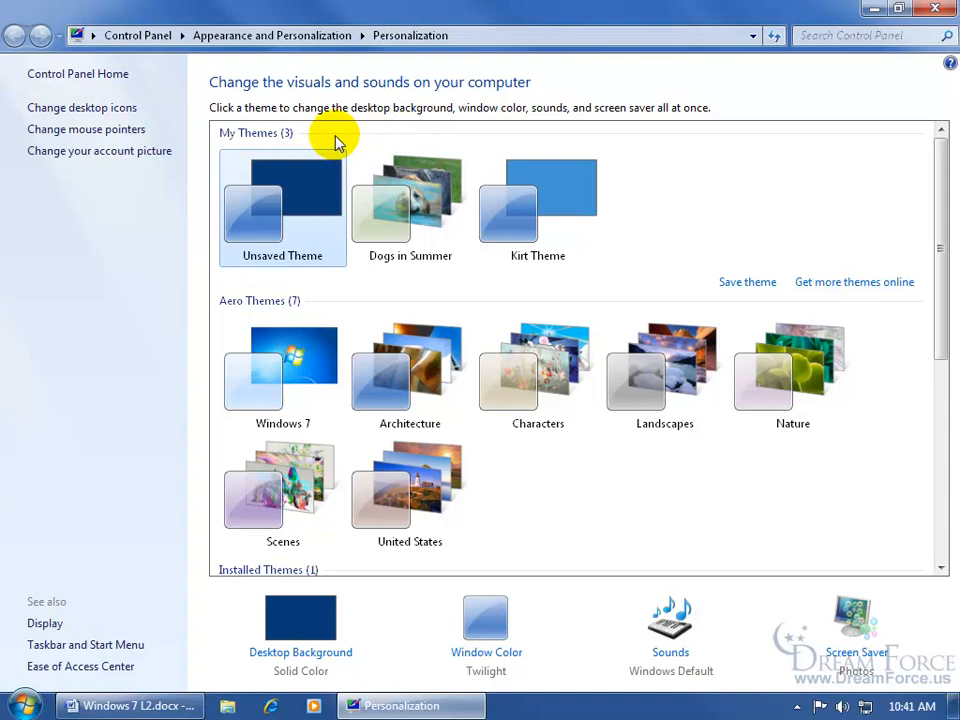
pyautogui.moveTo(284, 188)
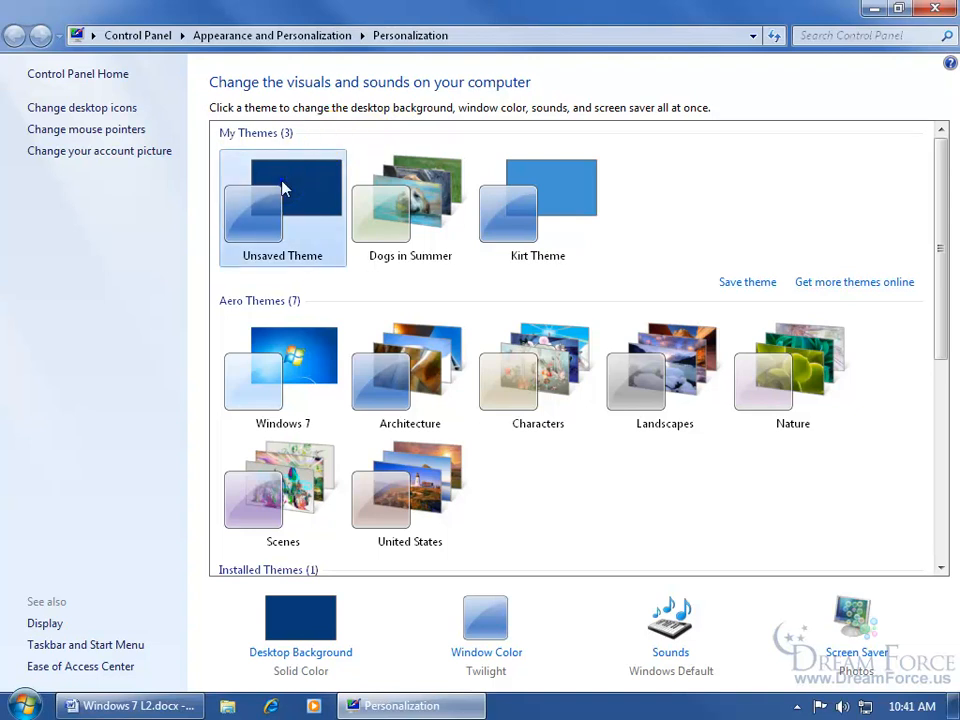
pyautogui.rightClick(282, 190)
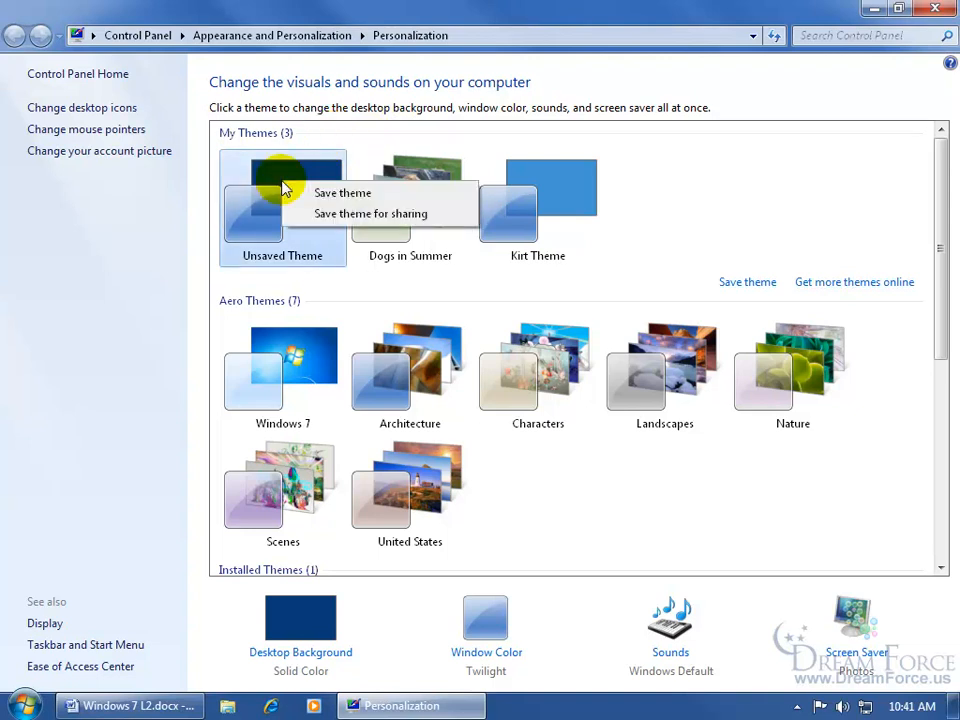
pyautogui.moveTo(318, 218)
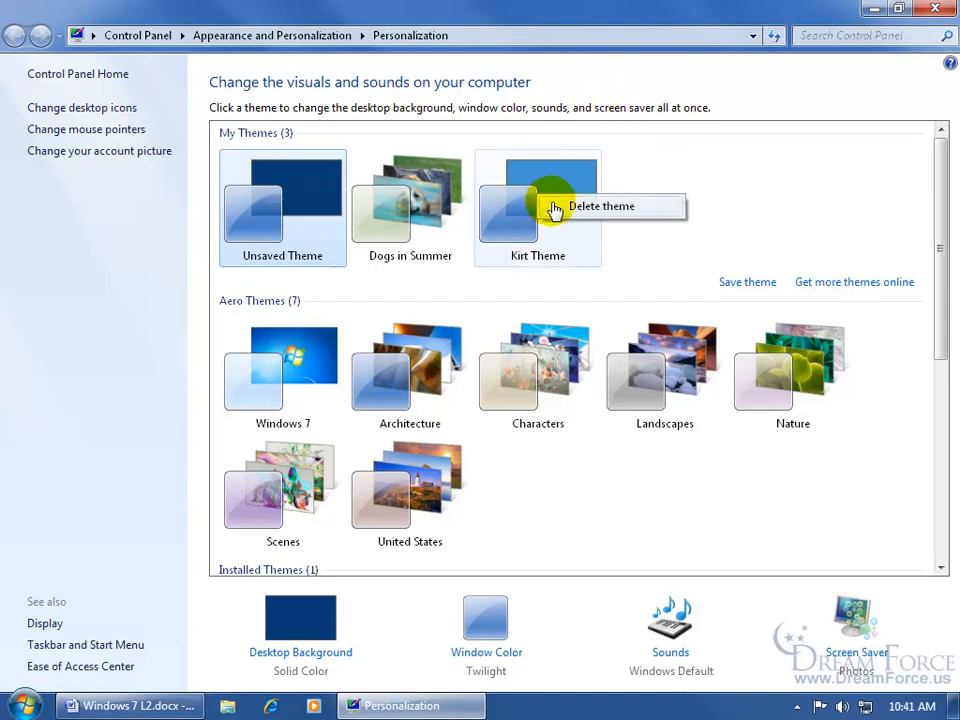
pyautogui.click(600, 206)
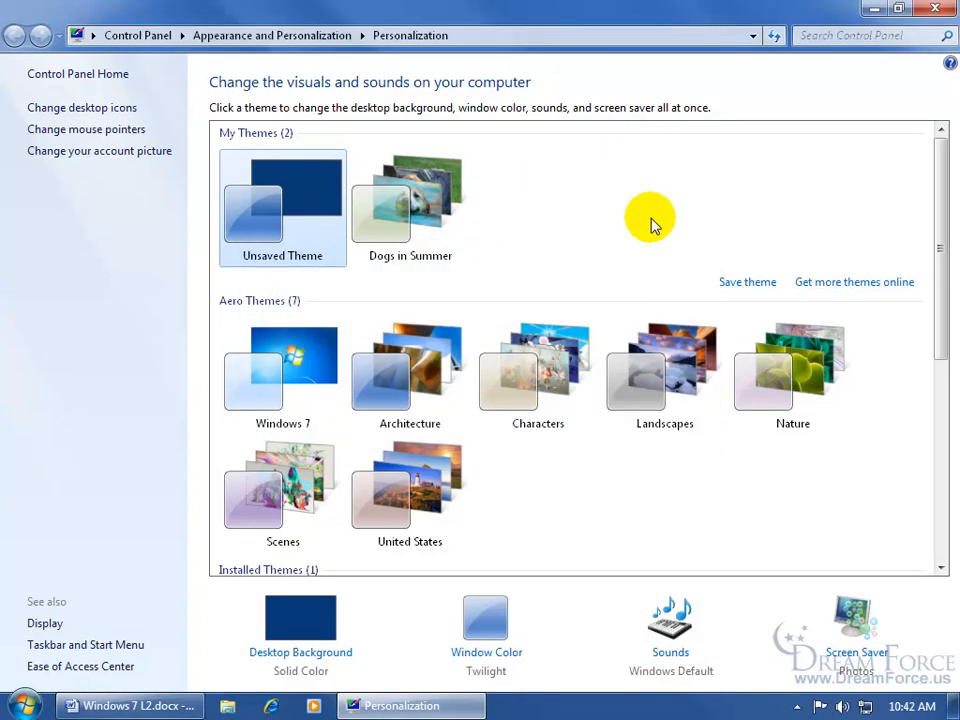
pyautogui.moveTo(318, 288)
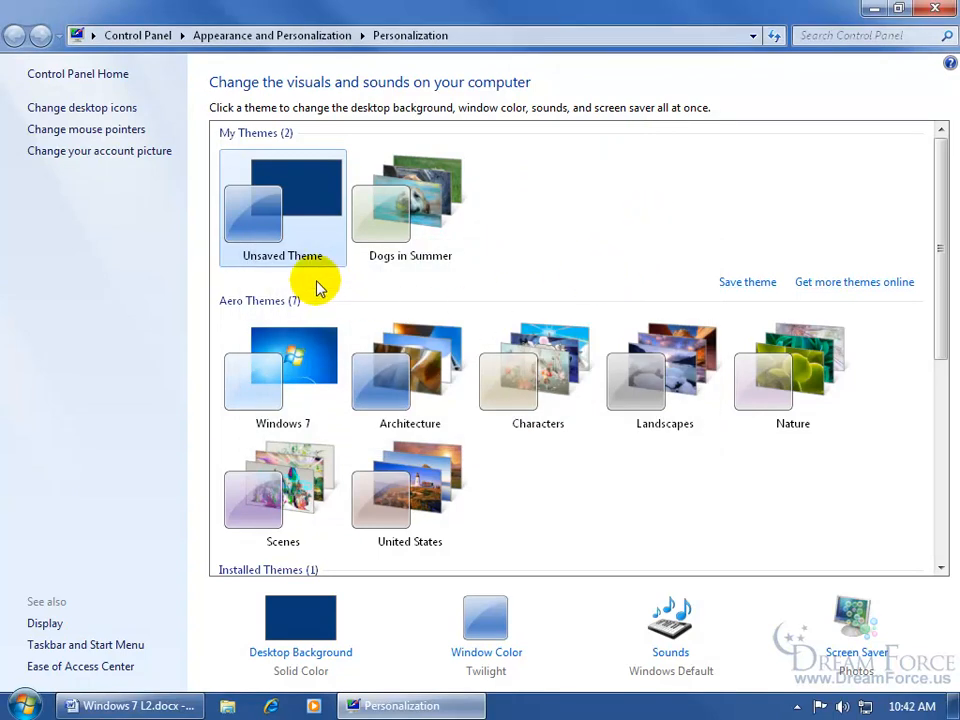
pyautogui.moveTo(630, 280)
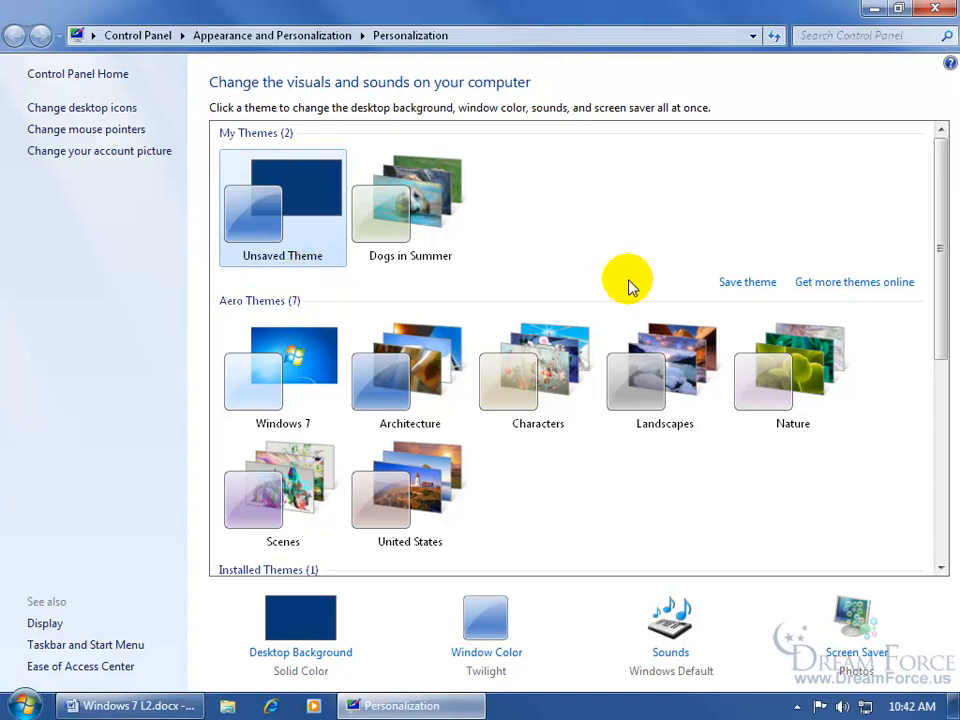
pyautogui.moveTo(670, 284)
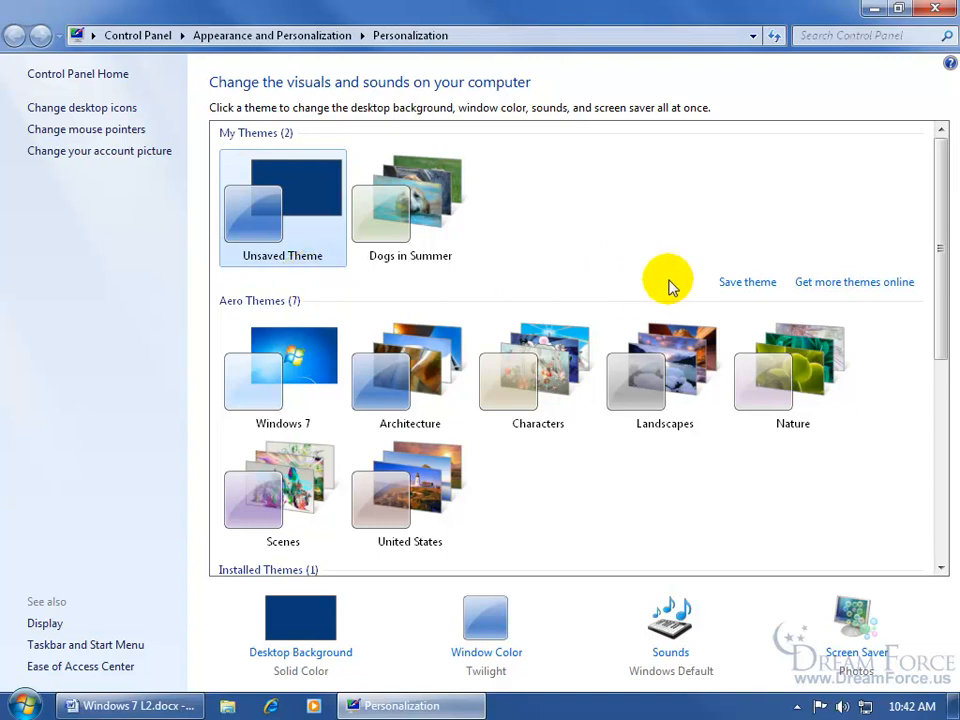
pyautogui.moveTo(324, 290)
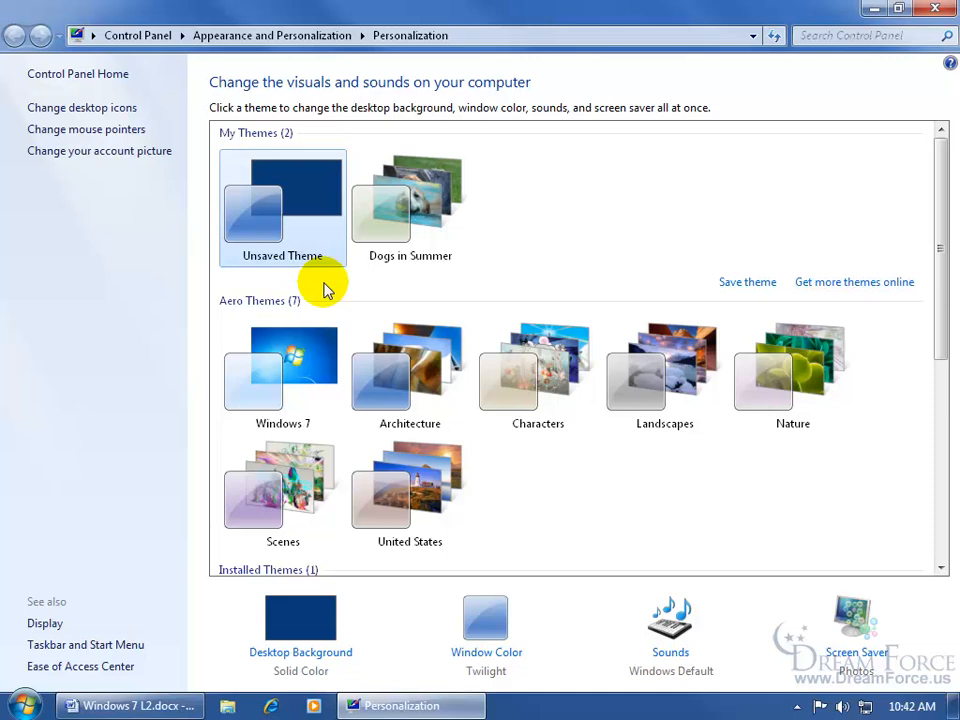
pyautogui.moveTo(596, 212)
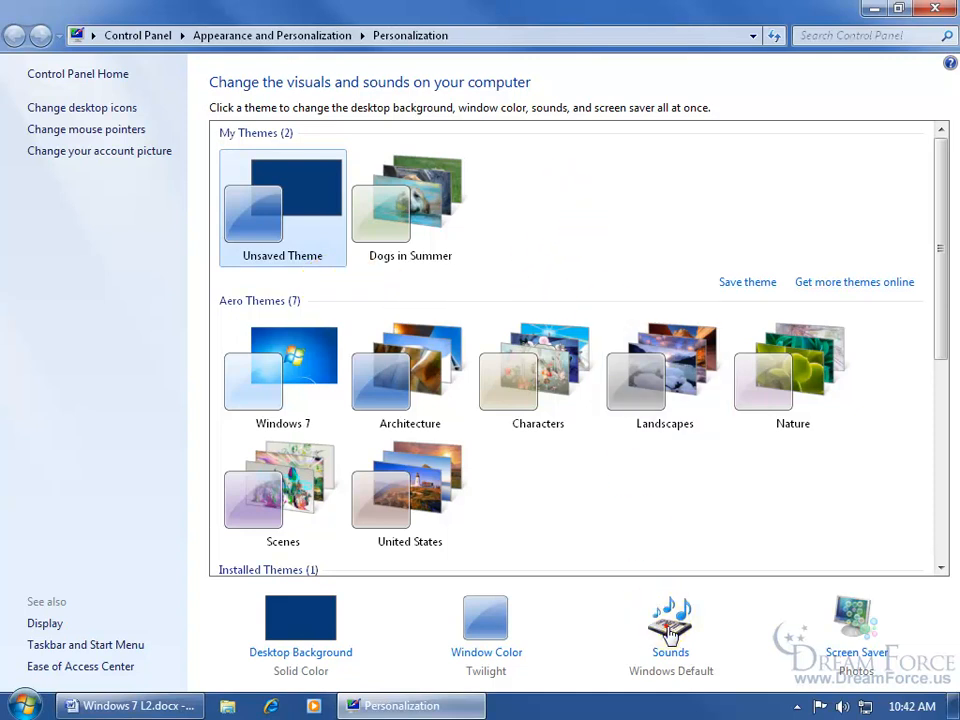
# - Assign the breaking-glass .wav sound to the Empty Recycle Bin event and confirm the modified scheme
pyautogui.click(670, 620)
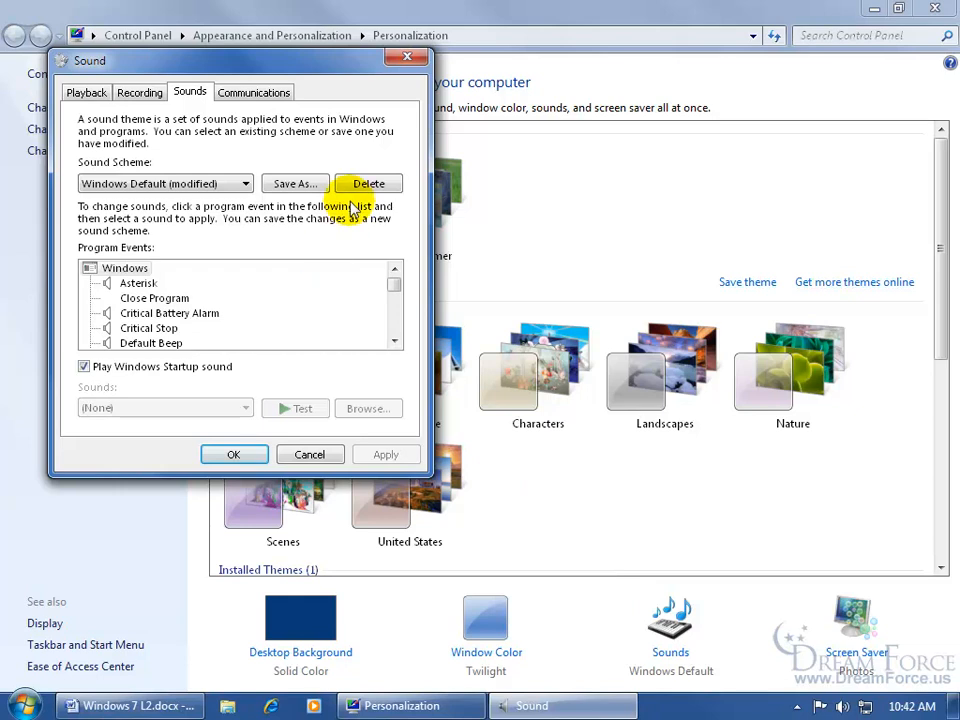
pyautogui.scroll(-3)
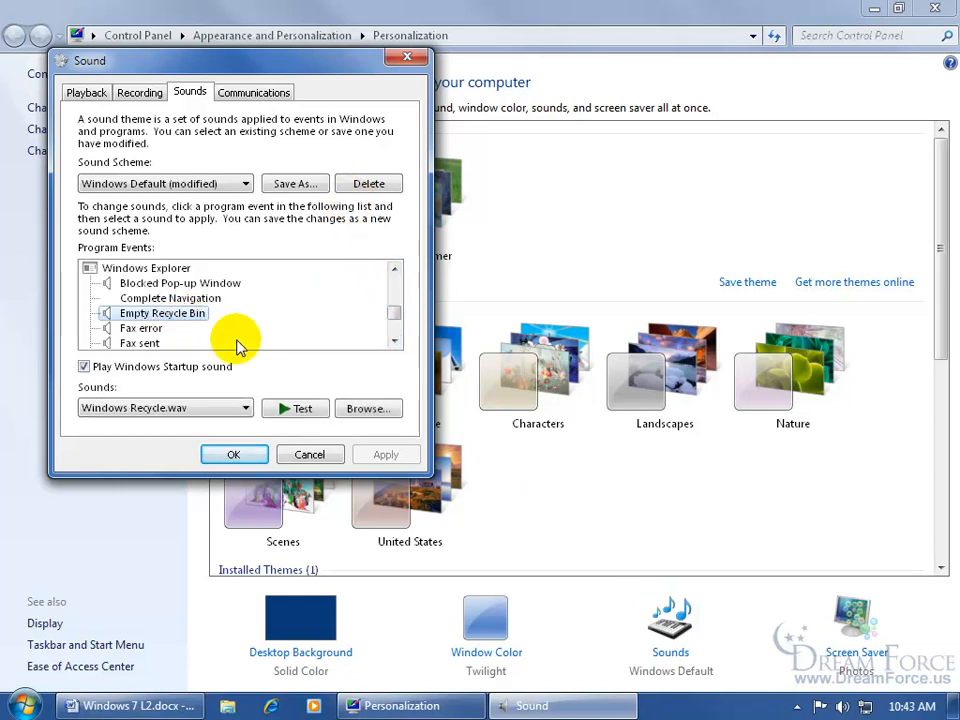
pyautogui.click(368, 408)
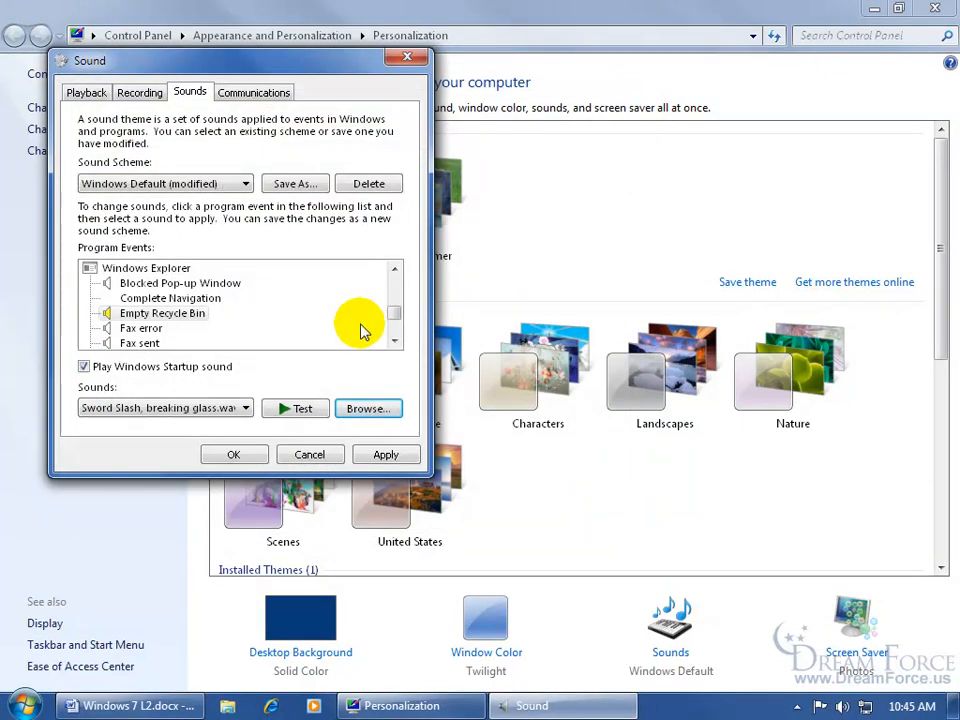
pyautogui.click(232, 454)
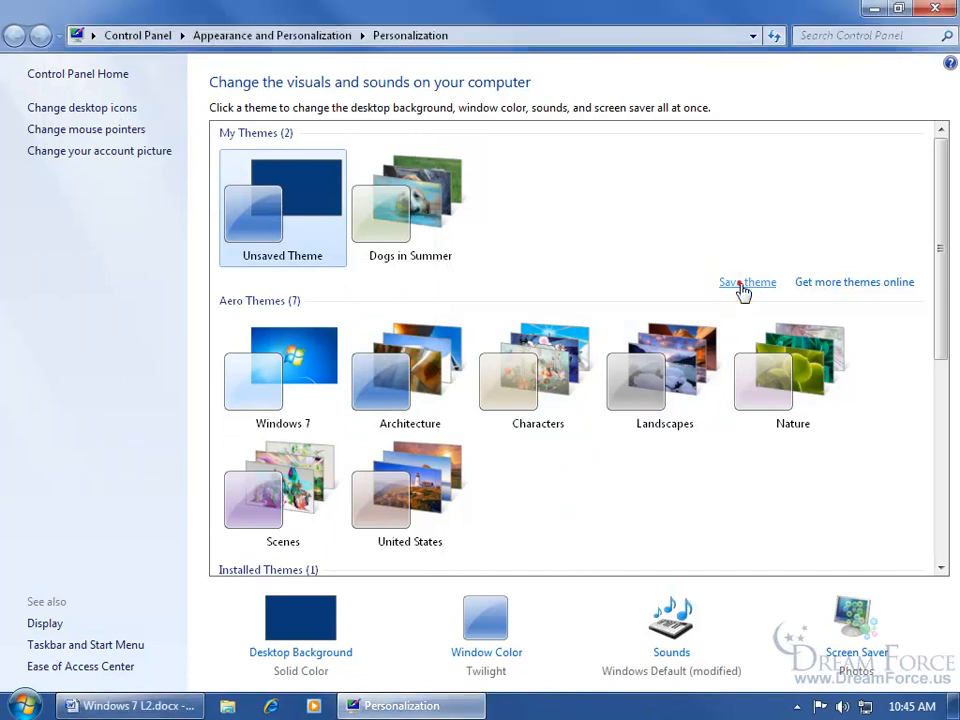
# - Save the current settings as the Spiffy theme, apply it, and minimize to the desktop
pyautogui.click(748, 280)
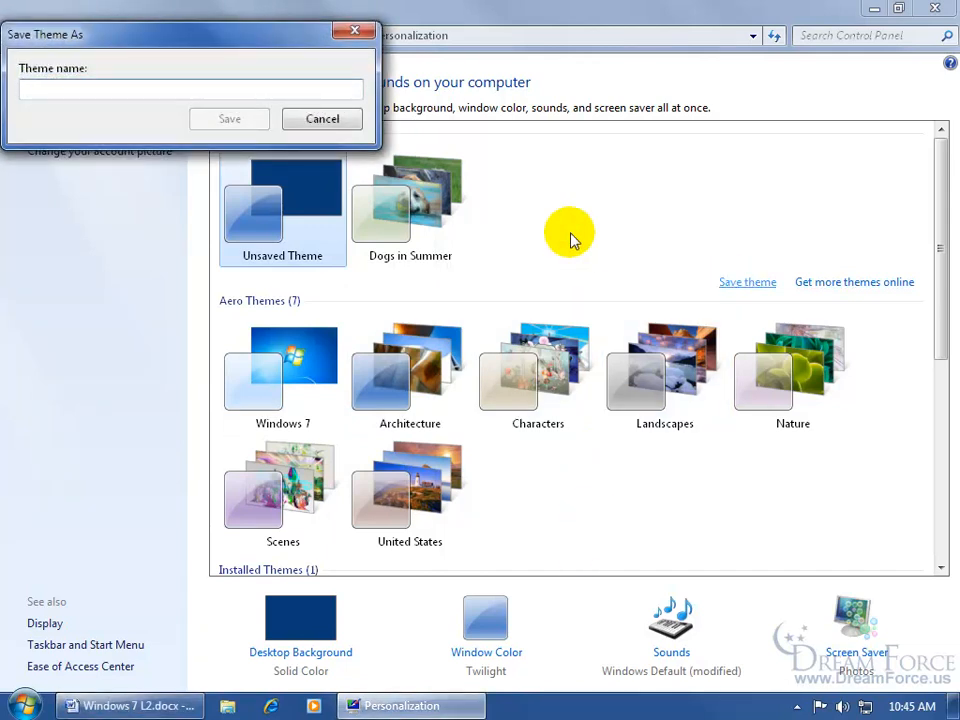
pyautogui.write('Spiffy')
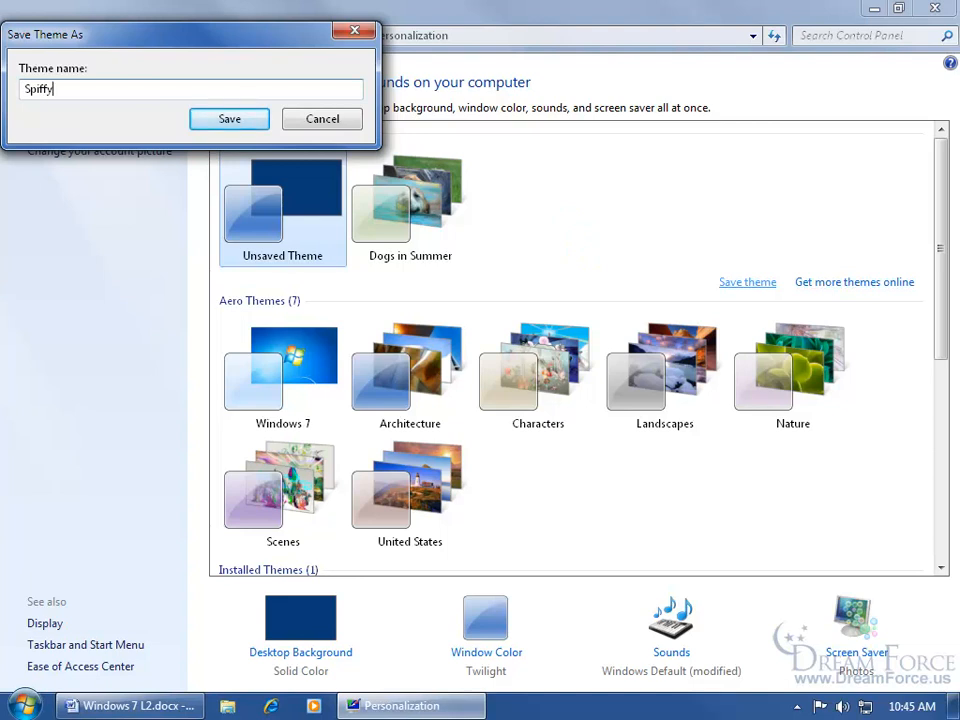
pyautogui.click(228, 118)
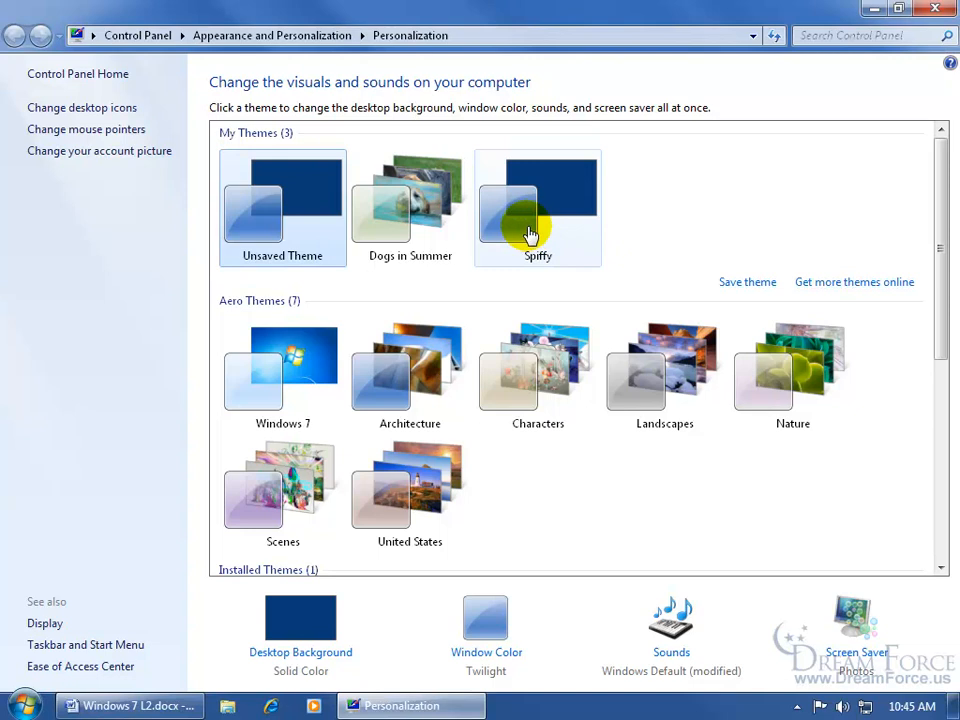
pyautogui.click(284, 204)
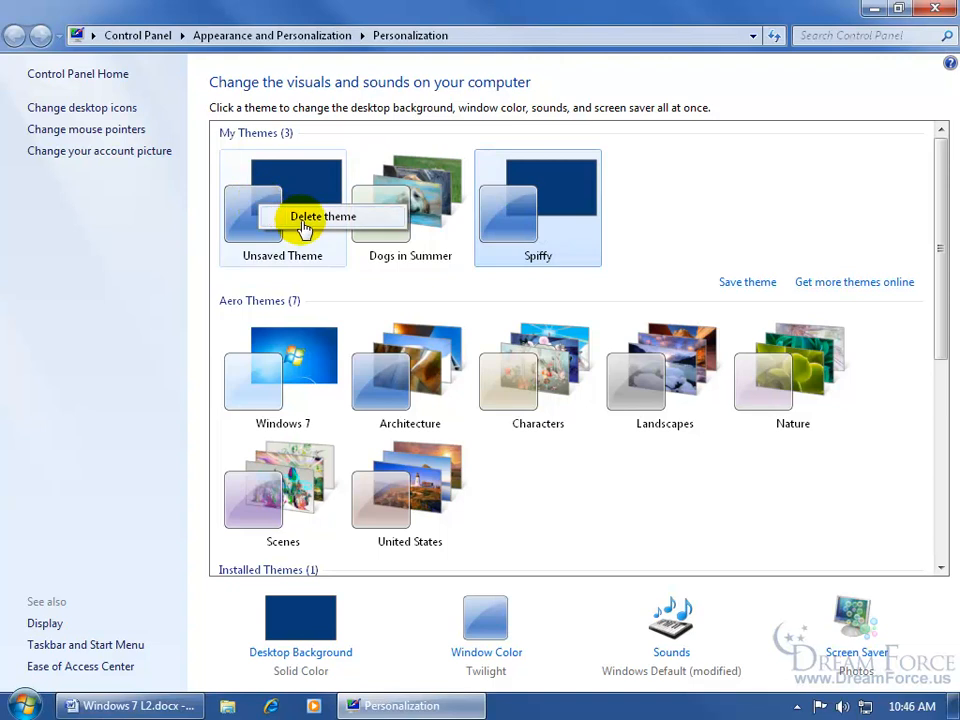
pyautogui.click(322, 216)
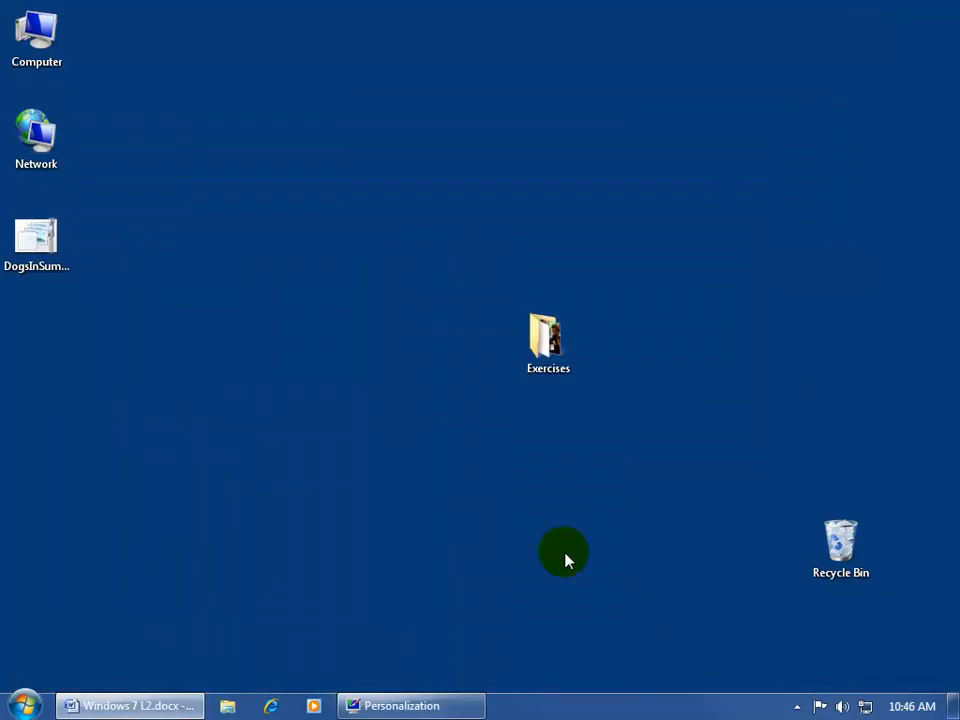
pyautogui.moveTo(728, 588)
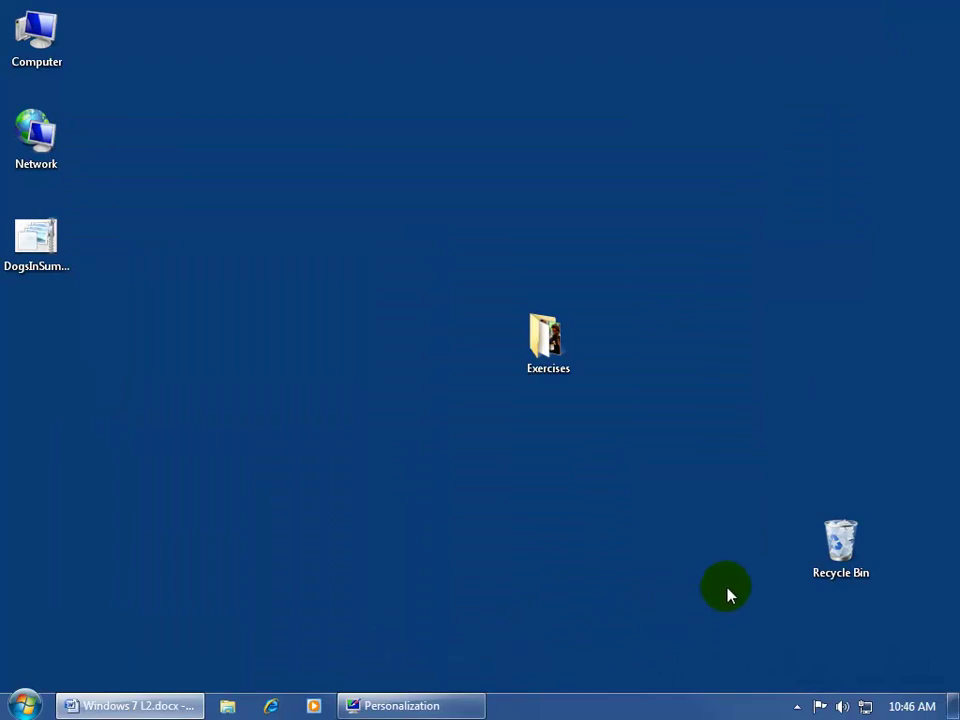
pyautogui.moveTo(740, 584)
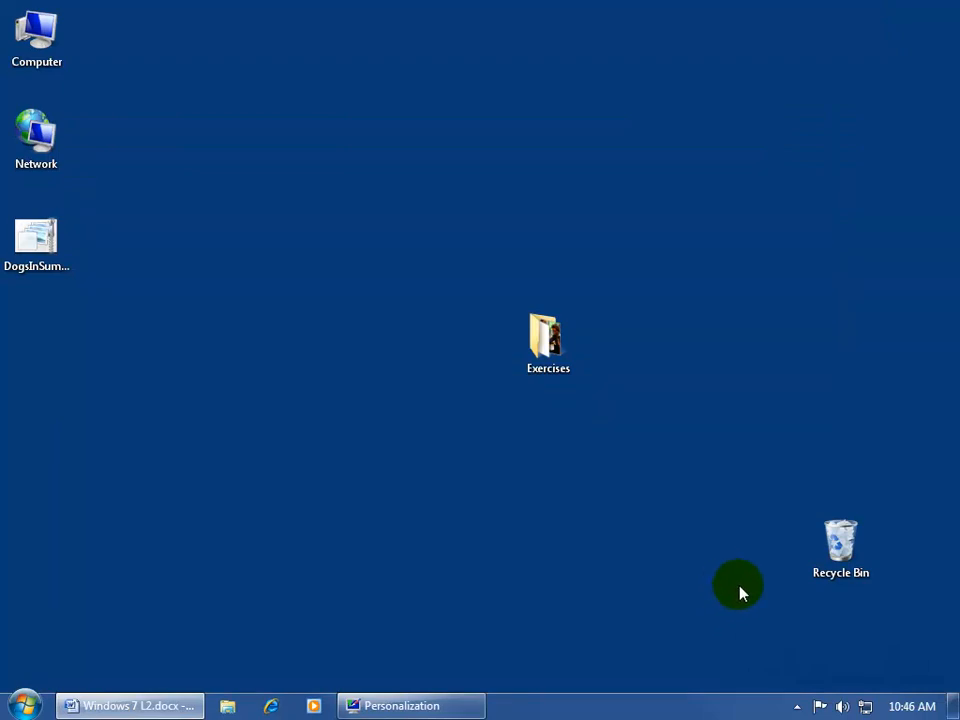
# - Empty the Recycle Bin and confirm permanently deleting all its items
pyautogui.click(840, 548)
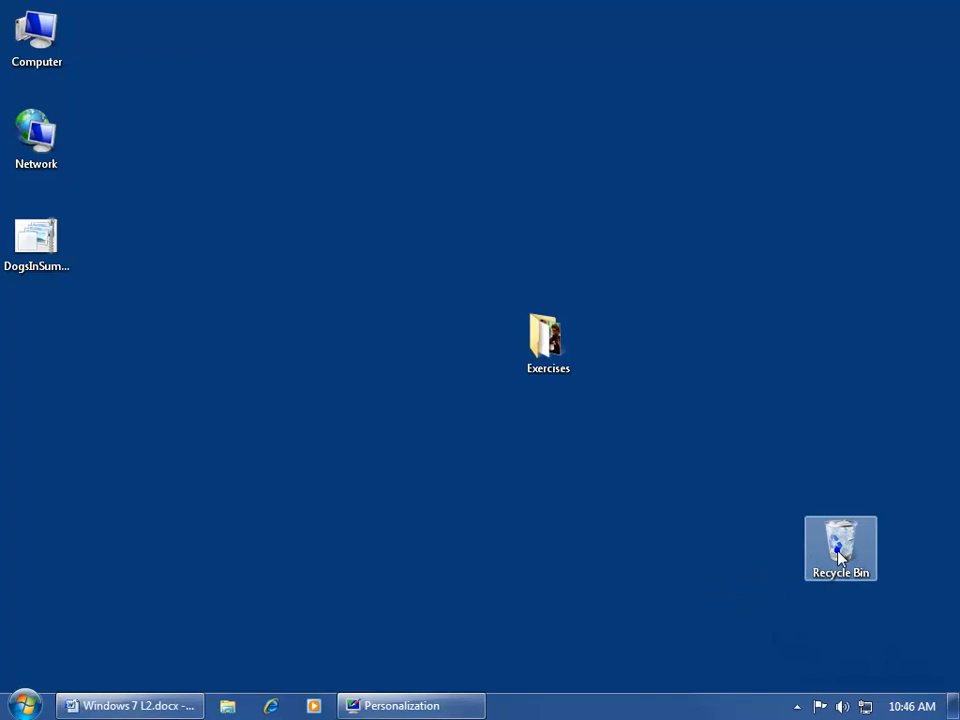
pyautogui.rightClick(840, 548)
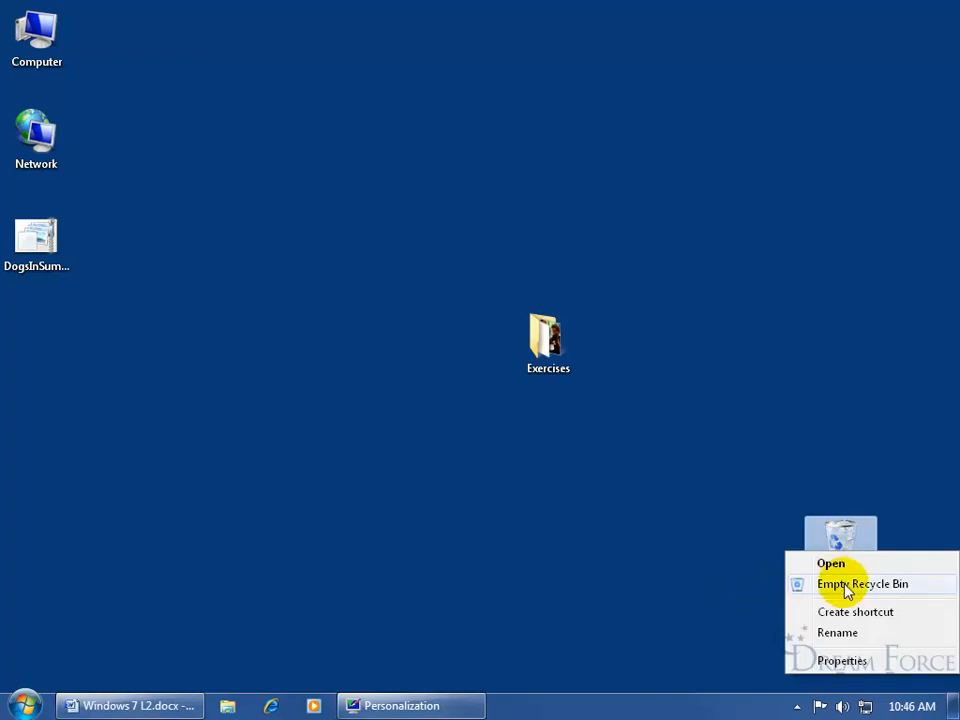
pyautogui.click(862, 584)
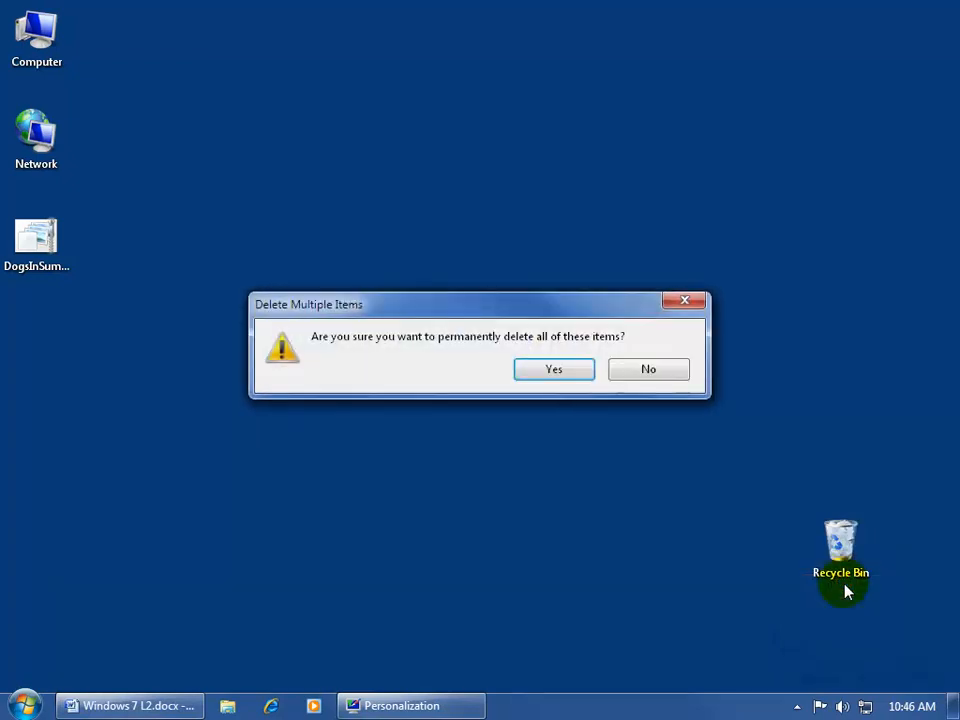
pyautogui.moveTo(600, 464)
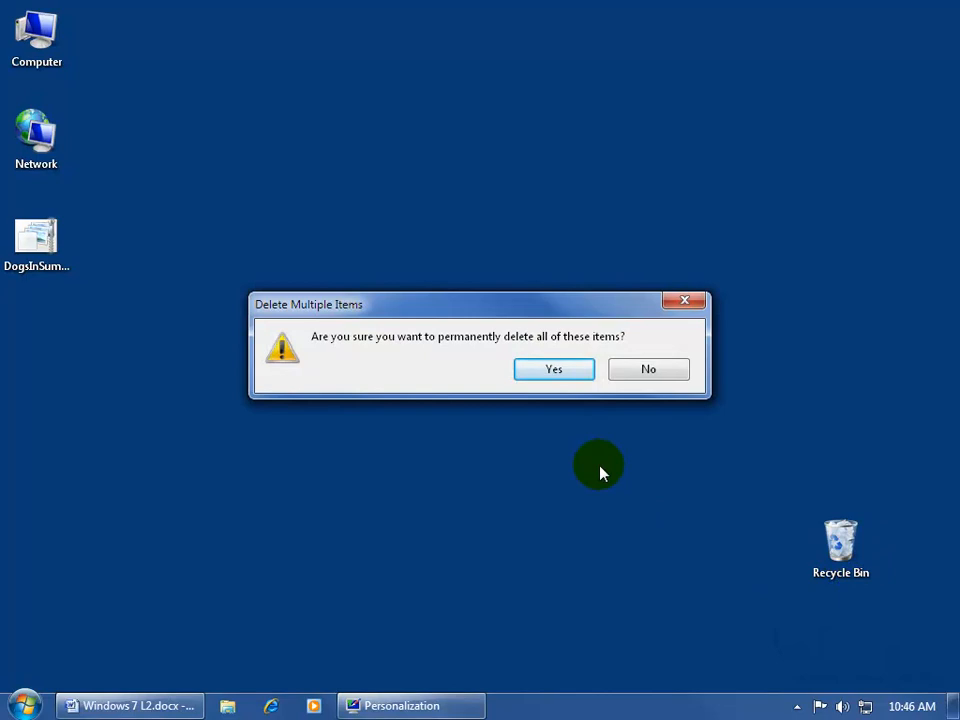
pyautogui.moveTo(570, 408)
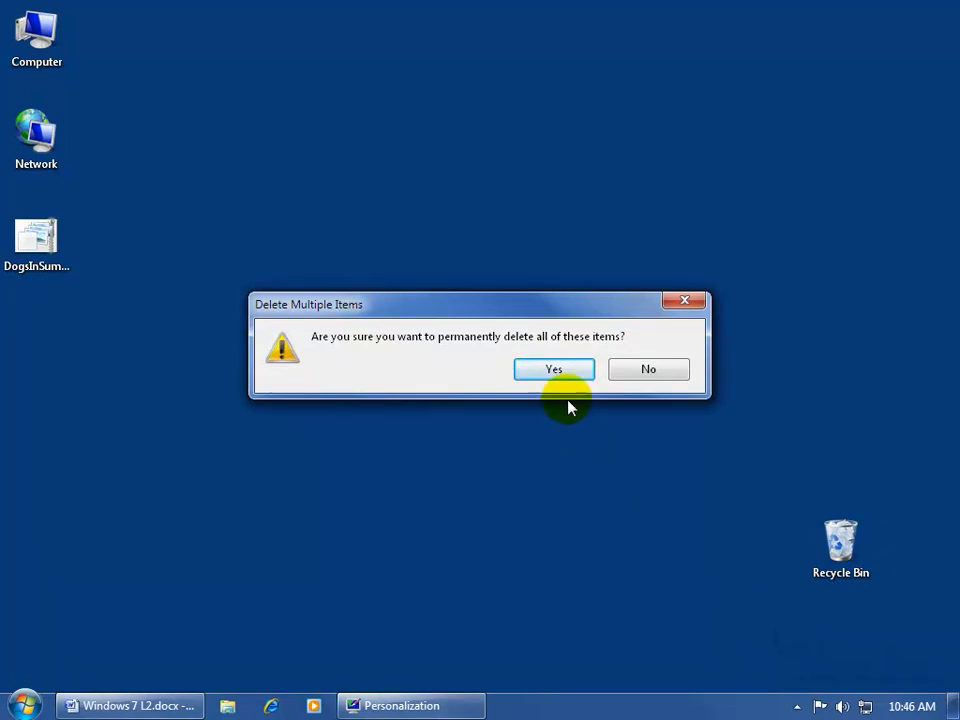
pyautogui.click(554, 368)
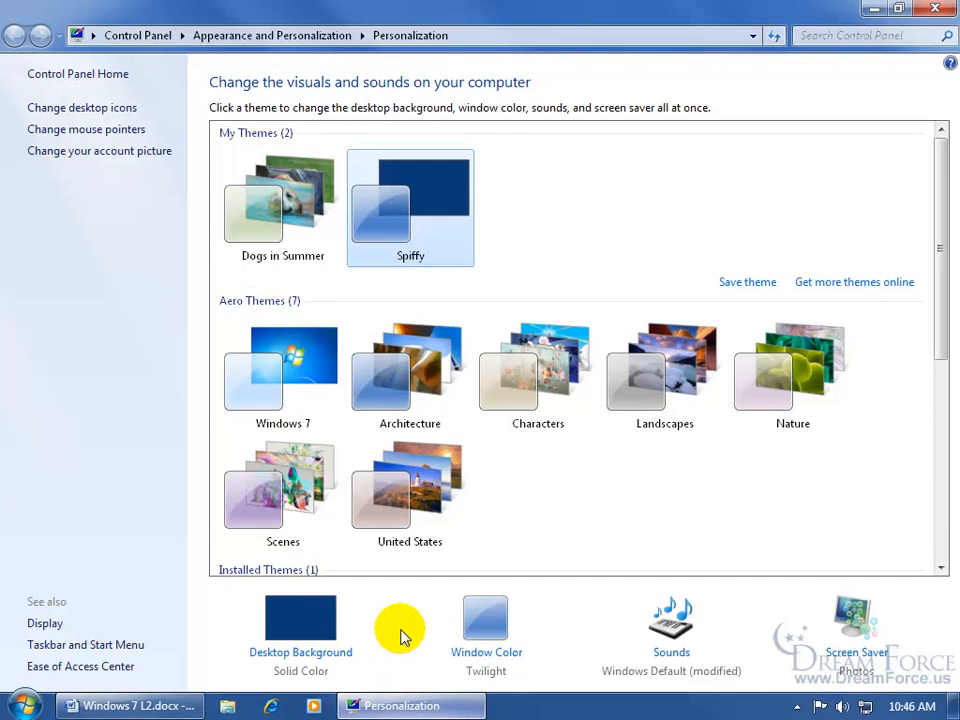
pyautogui.moveTo(656, 190)
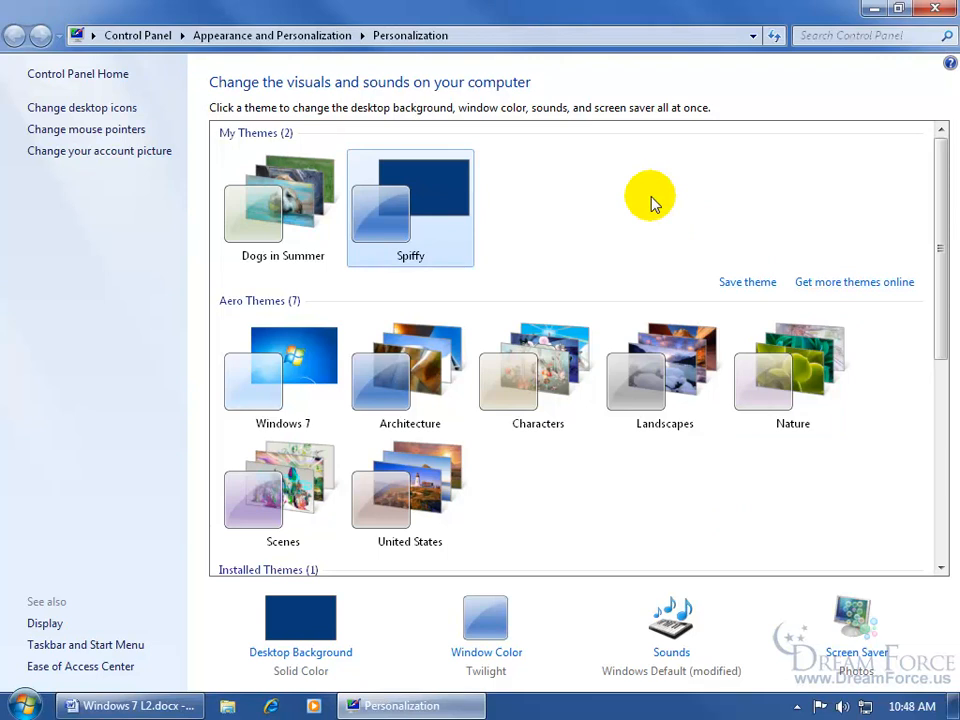
pyautogui.moveTo(402, 618)
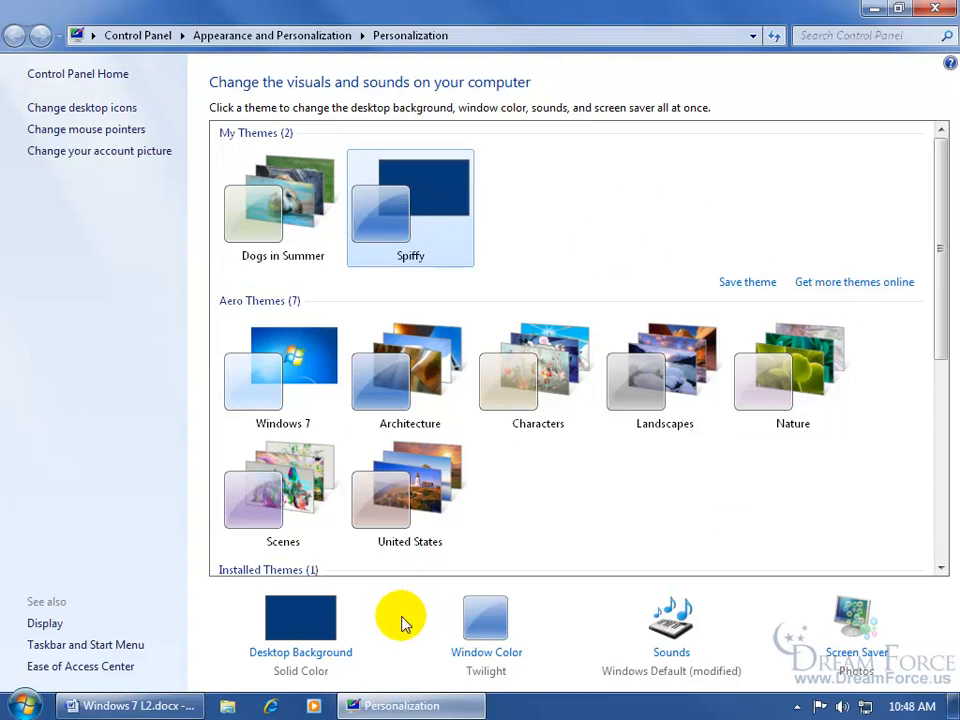
pyautogui.moveTo(396, 610)
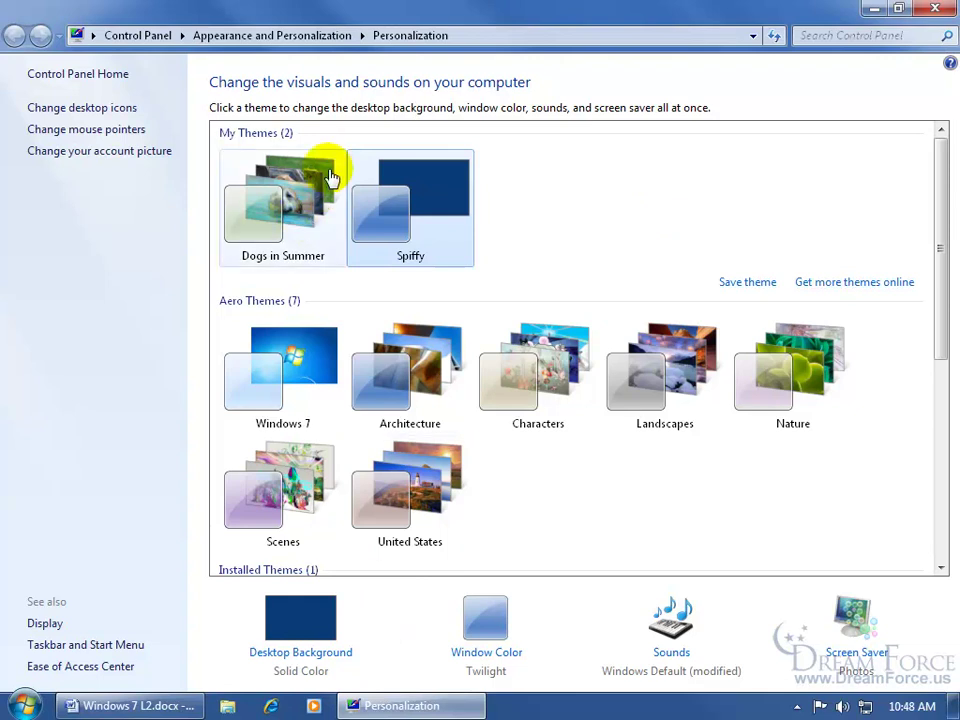
# - Check the Spiffy and Dogs in Summer save options, then choose Save theme for sharing on Spiffy
pyautogui.click(410, 204)
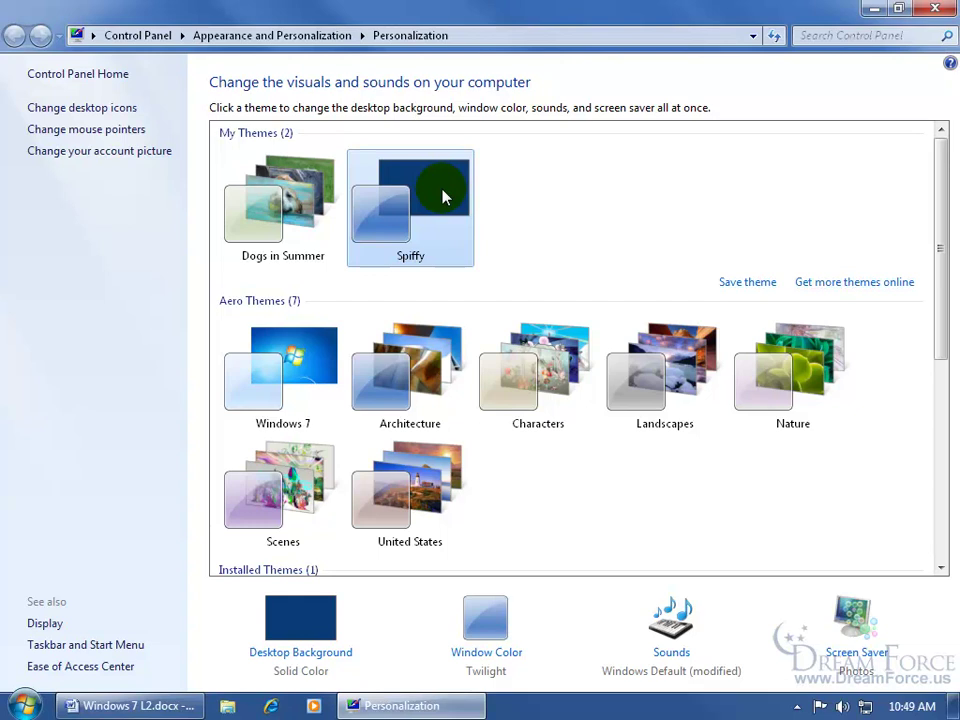
pyautogui.rightClick(410, 200)
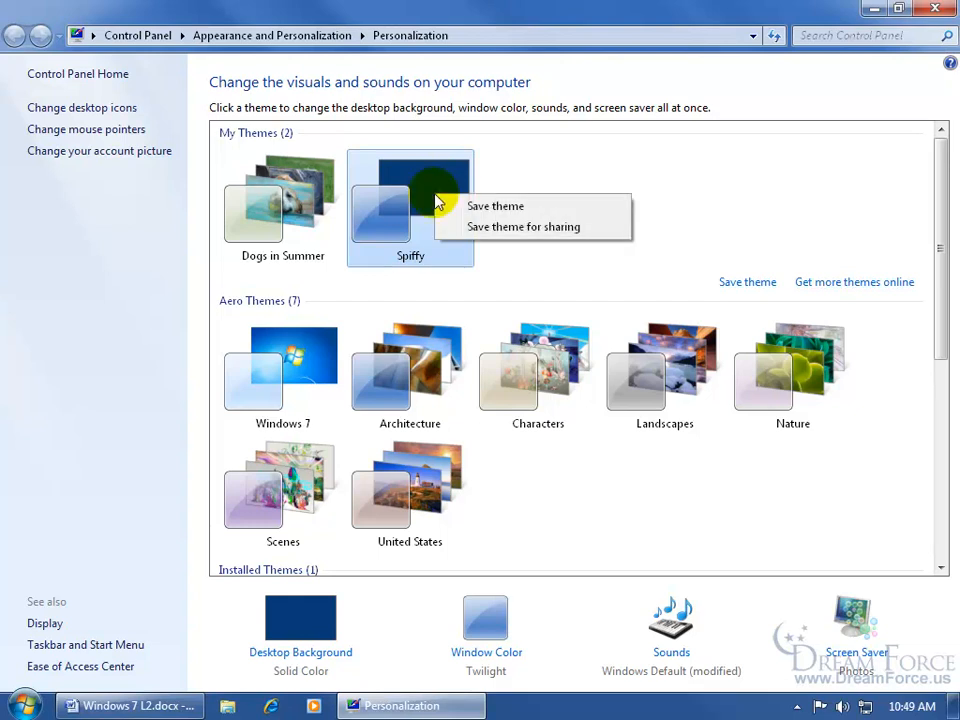
pyautogui.moveTo(344, 220)
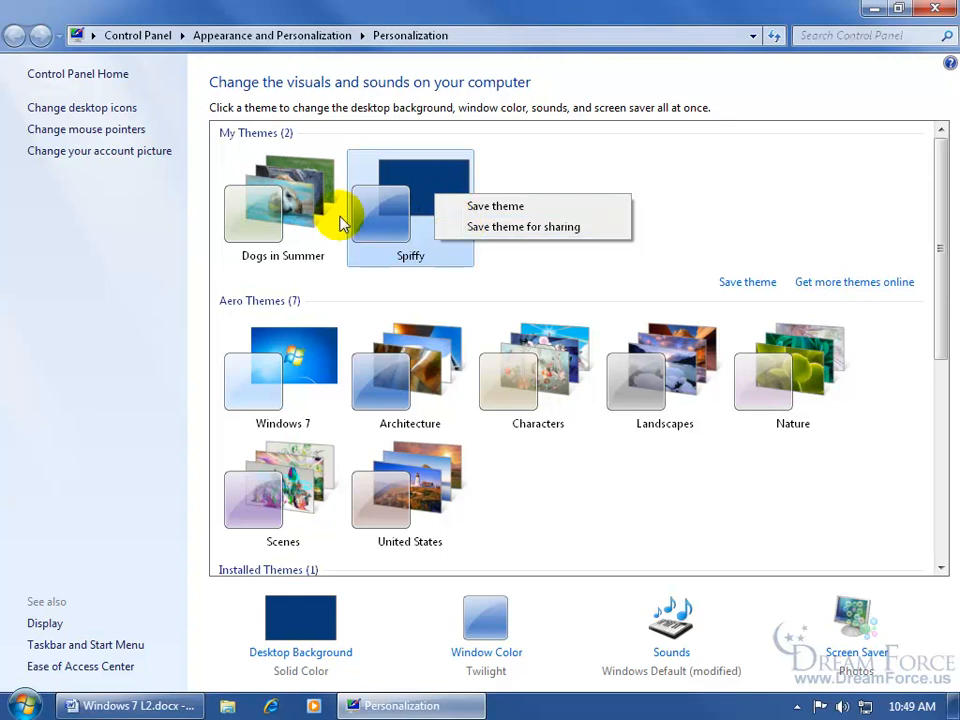
pyautogui.rightClick(282, 200)
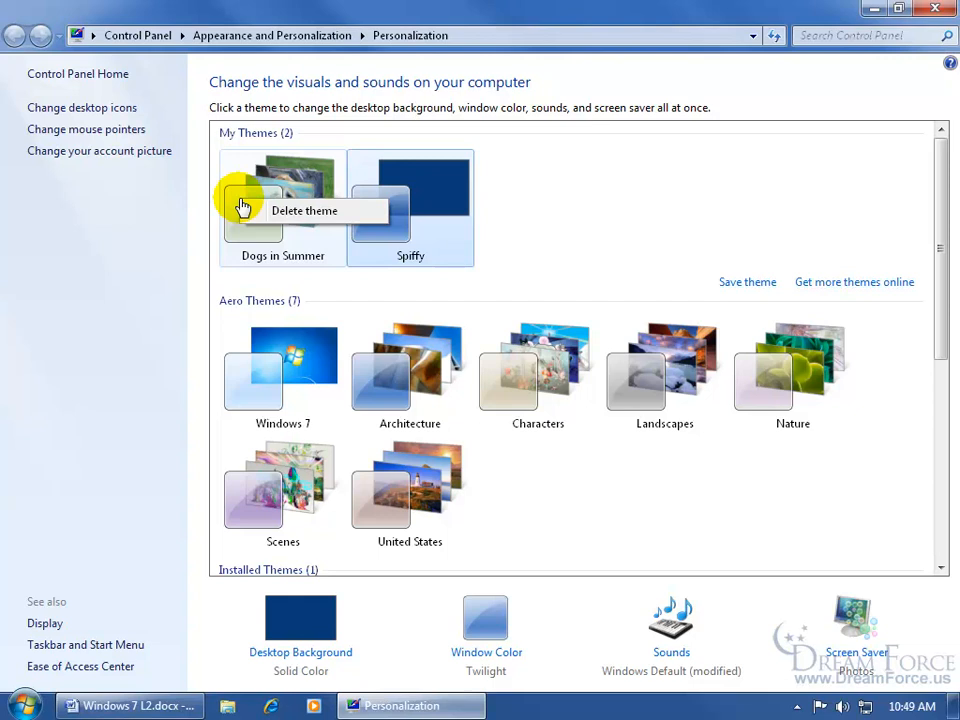
pyautogui.rightClick(410, 200)
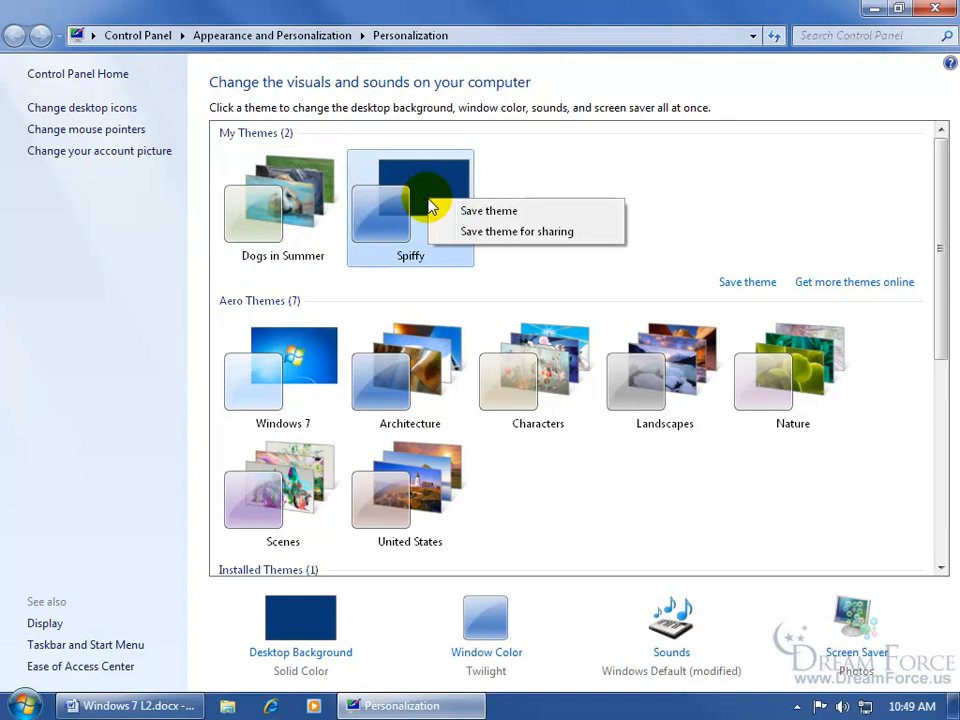
pyautogui.moveTo(462, 232)
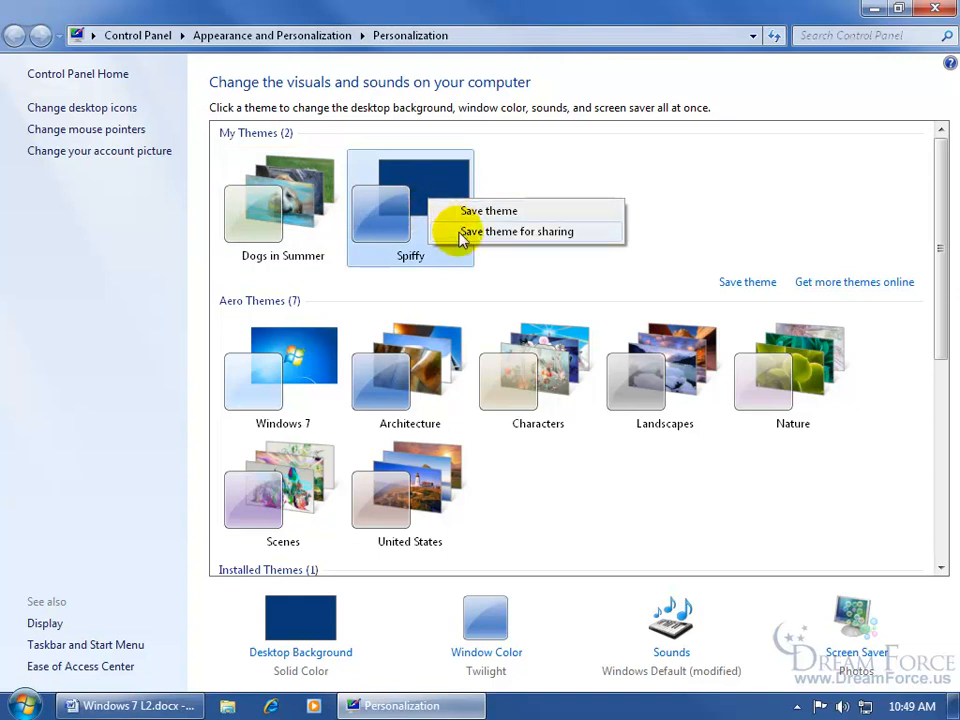
pyautogui.moveTo(576, 252)
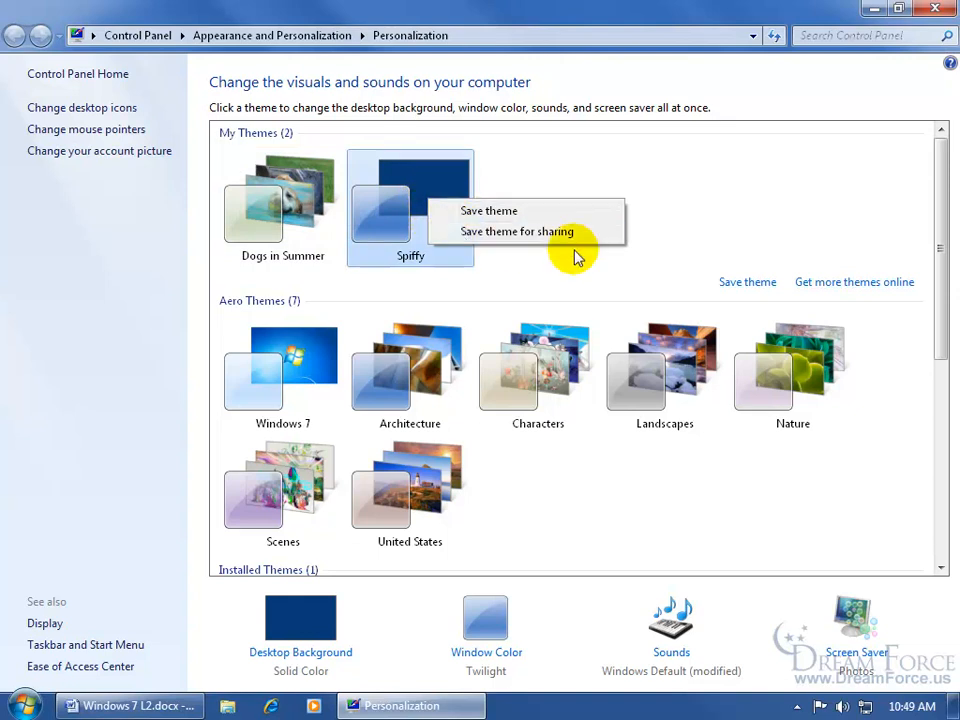
pyautogui.moveTo(738, 292)
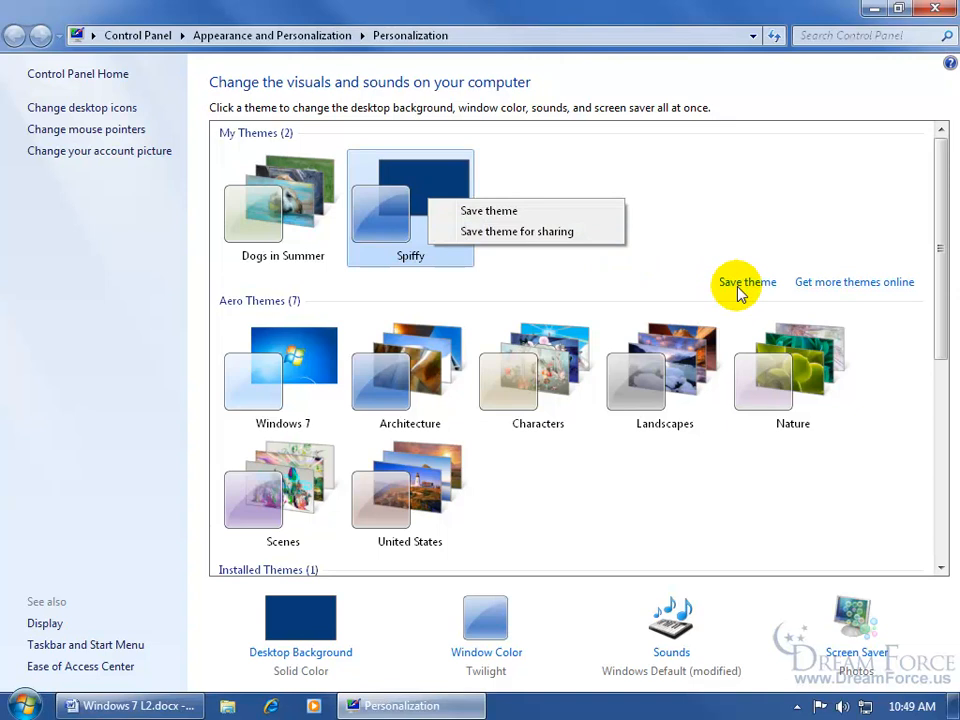
pyautogui.moveTo(722, 288)
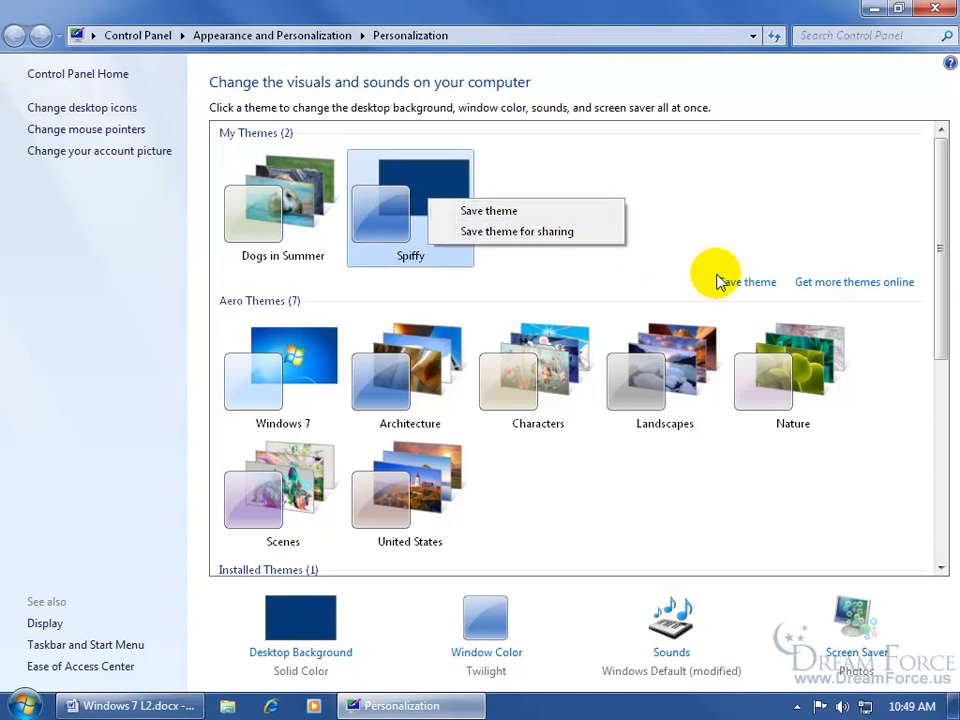
pyautogui.moveTo(516, 236)
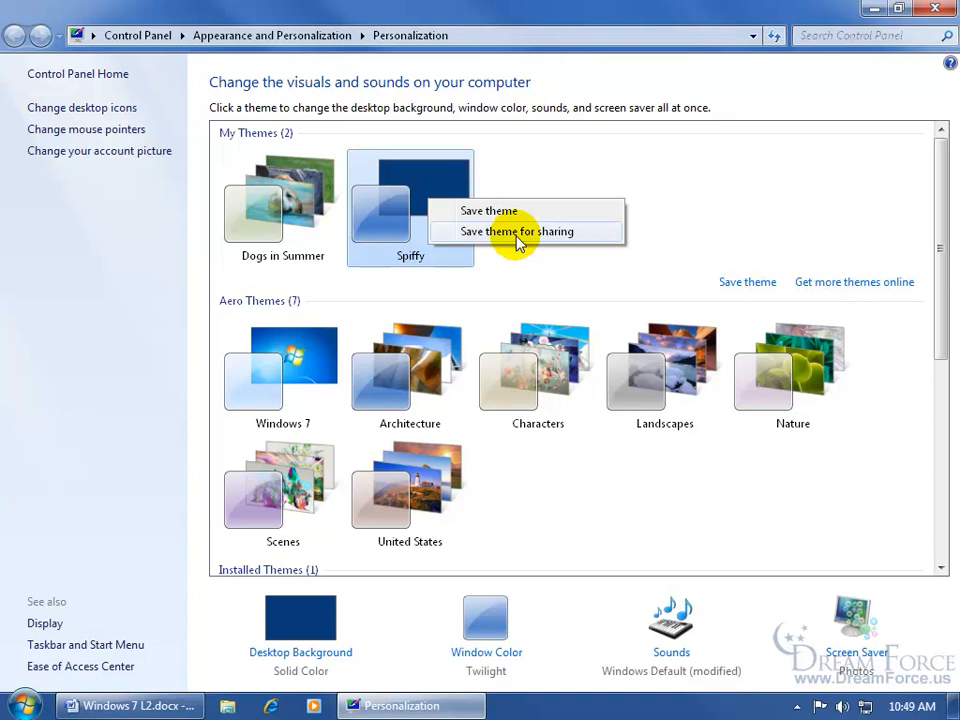
pyautogui.click(516, 232)
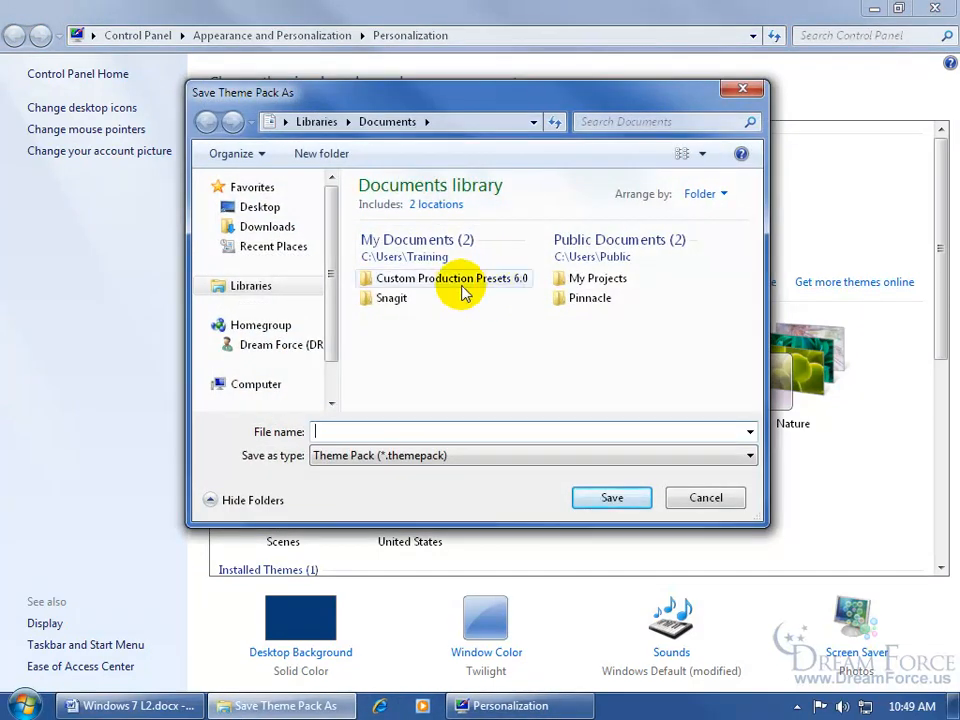
# - Save the Spiffy theme pack to the Desktop as 'my spiffy theme'
pyautogui.click(260, 206)
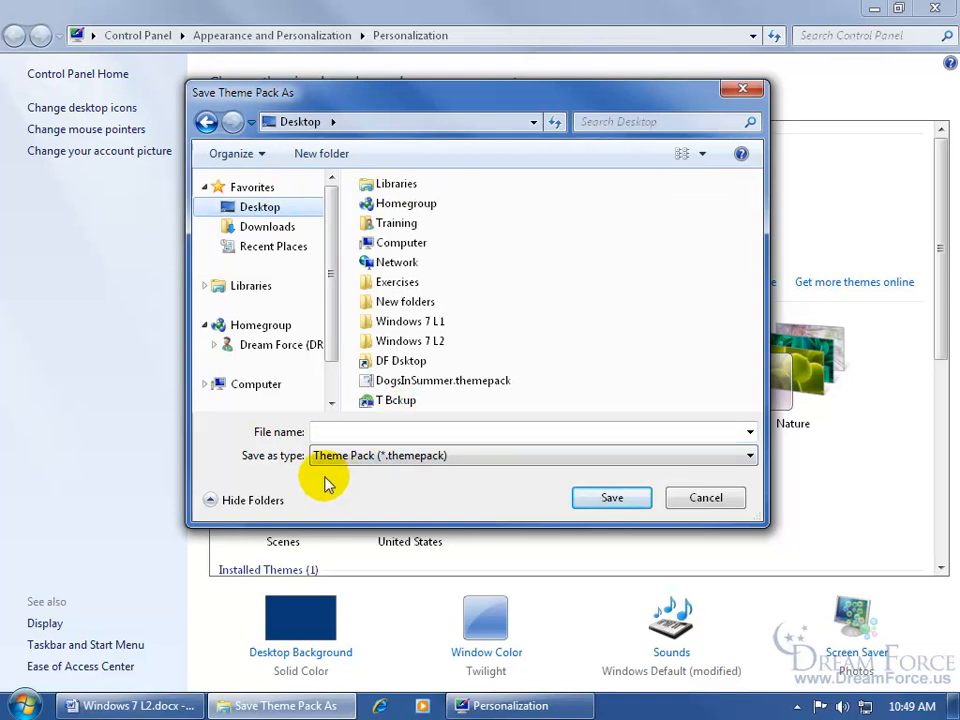
pyautogui.moveTo(436, 482)
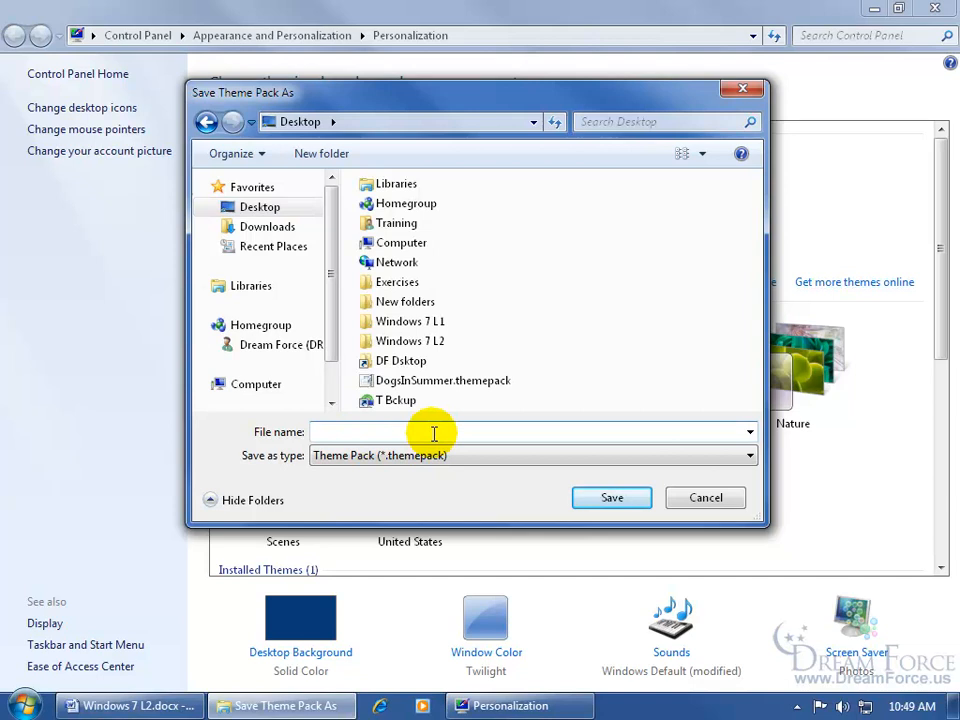
pyautogui.write('my spiffy theme')
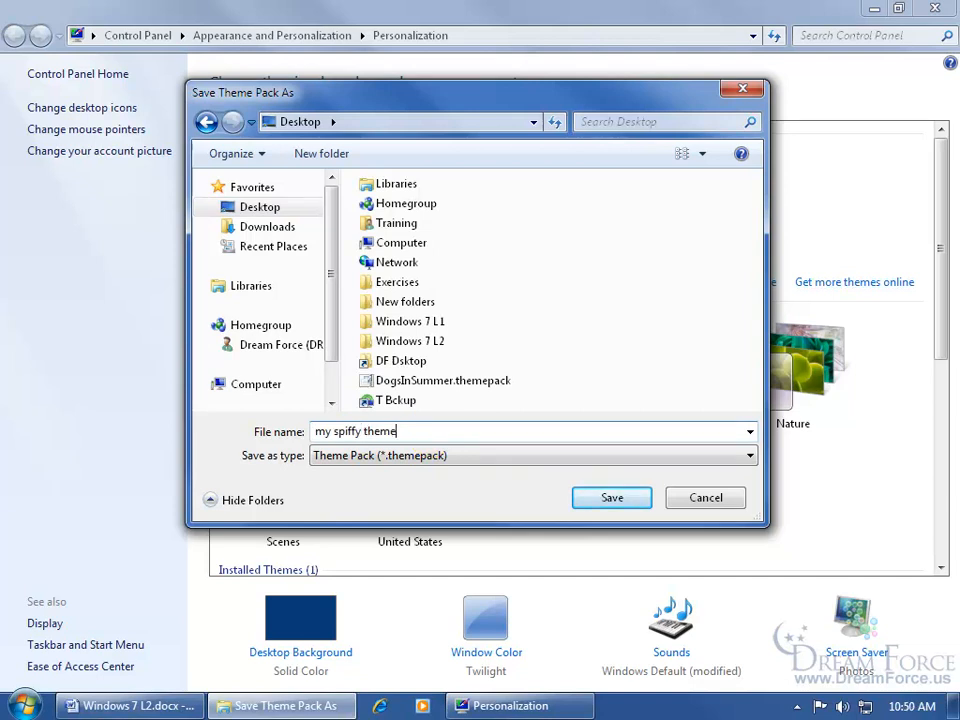
pyautogui.click(612, 496)
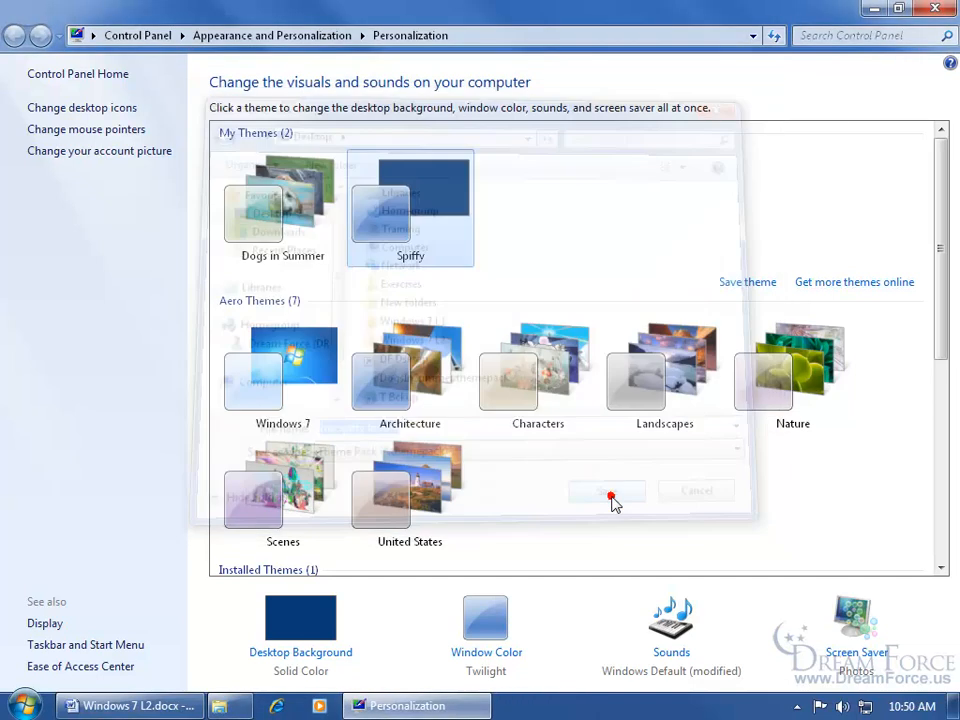
pyautogui.click(608, 490)
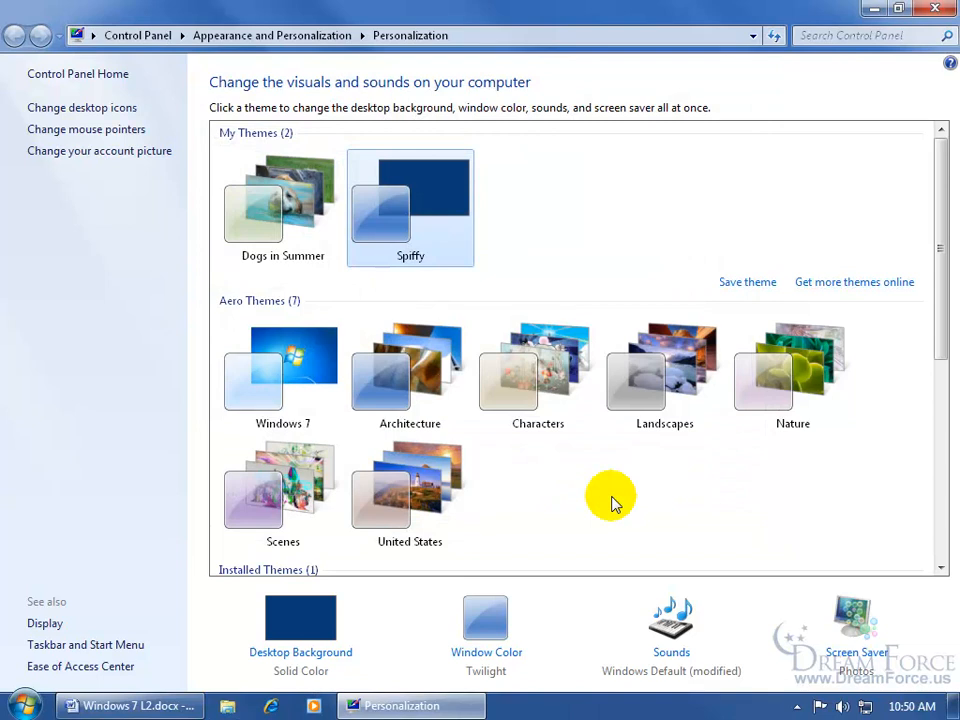
pyautogui.moveTo(390, 604)
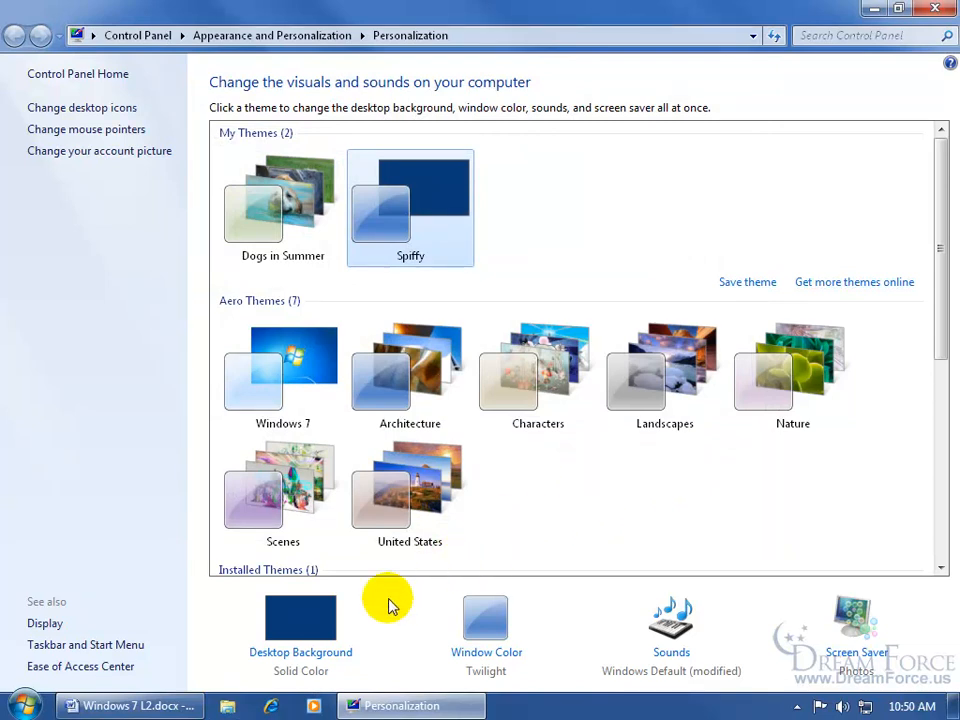
pyautogui.moveTo(778, 584)
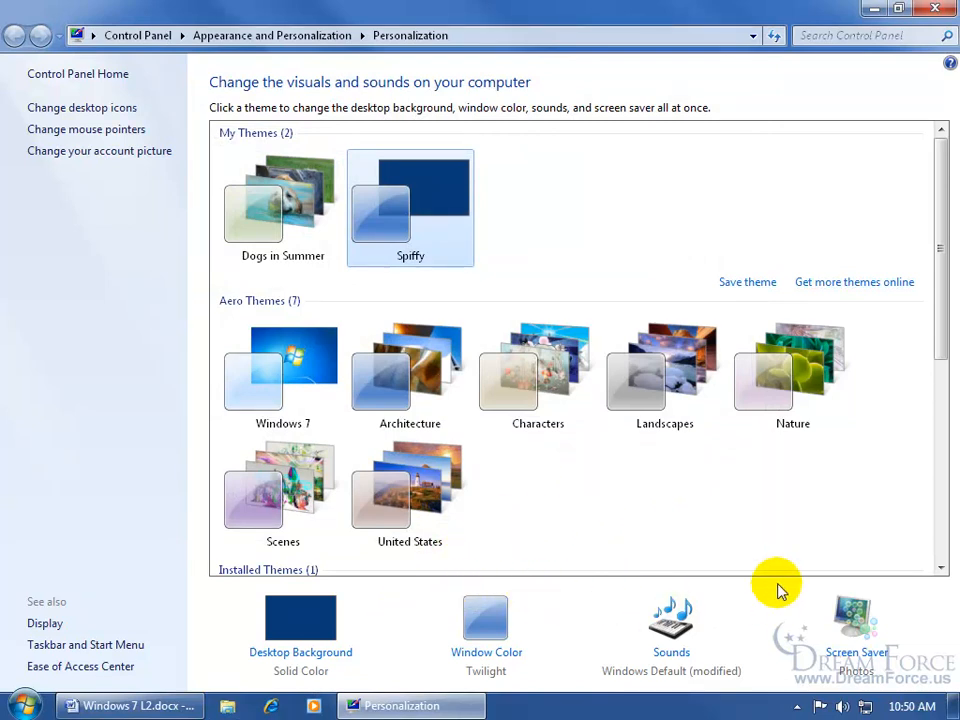
pyautogui.moveTo(504, 210)
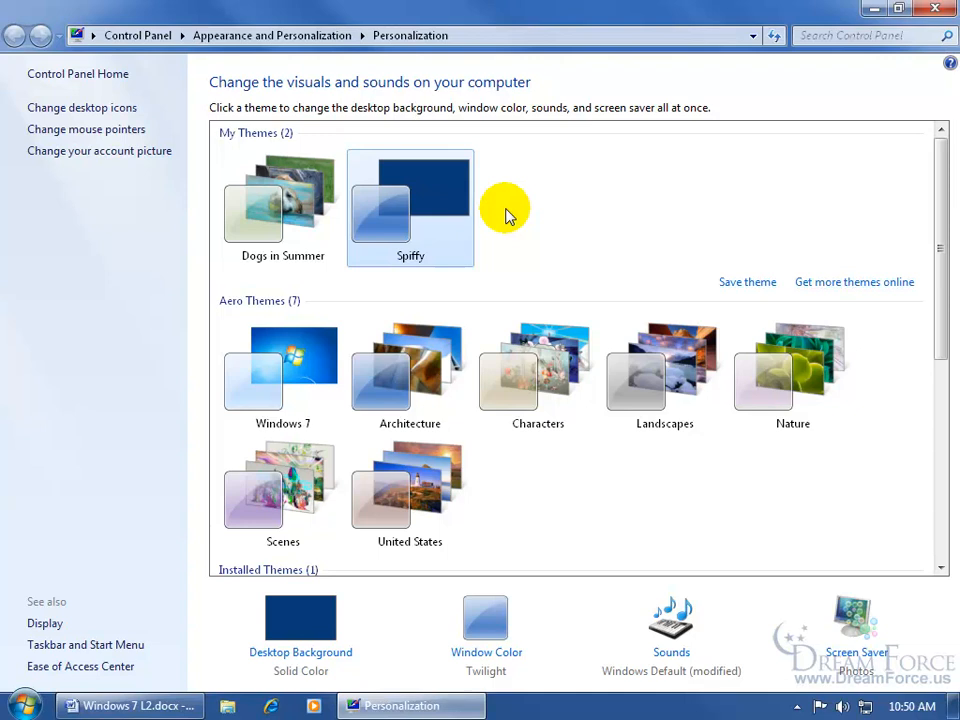
pyautogui.moveTo(420, 218)
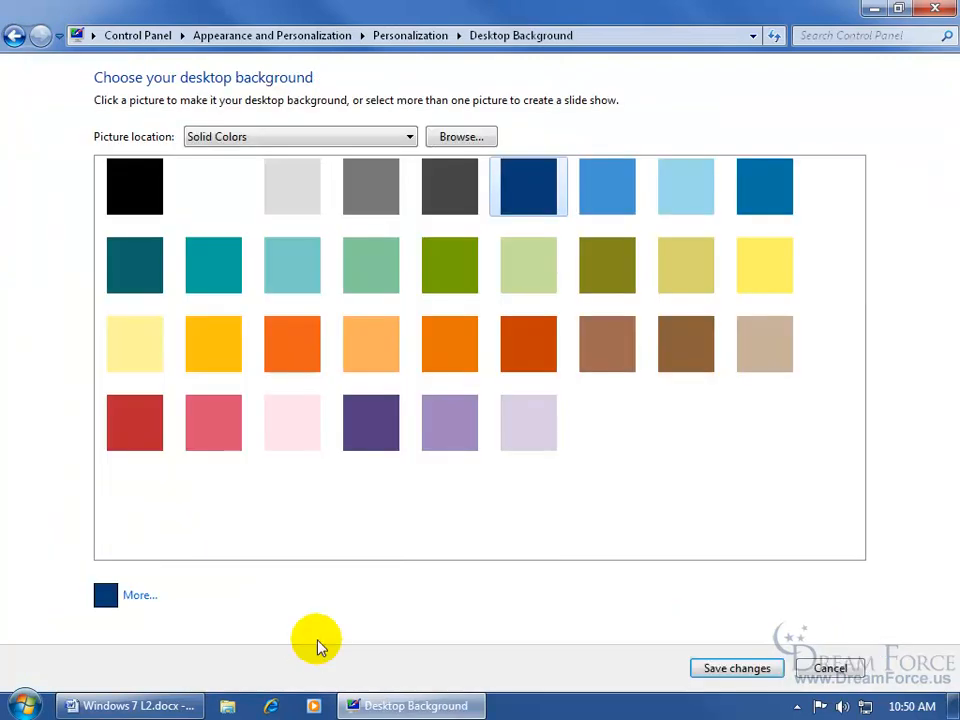
pyautogui.moveTo(418, 532)
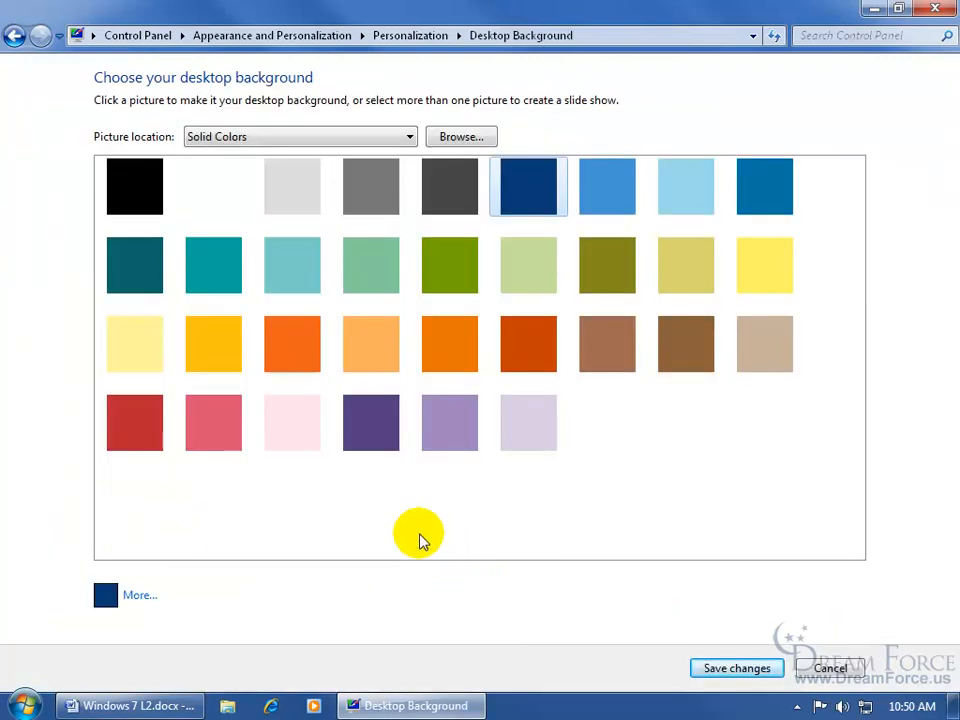
pyautogui.moveTo(464, 520)
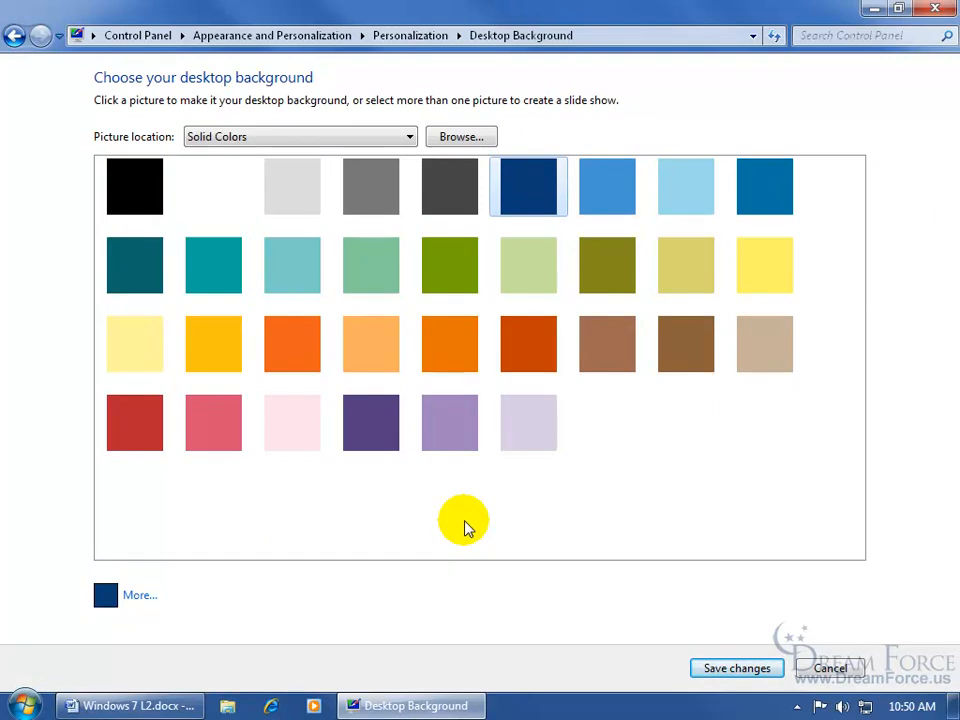
# - Leave the solid-colour background choices unchanged and return to the themes overview
pyautogui.click(16, 36)
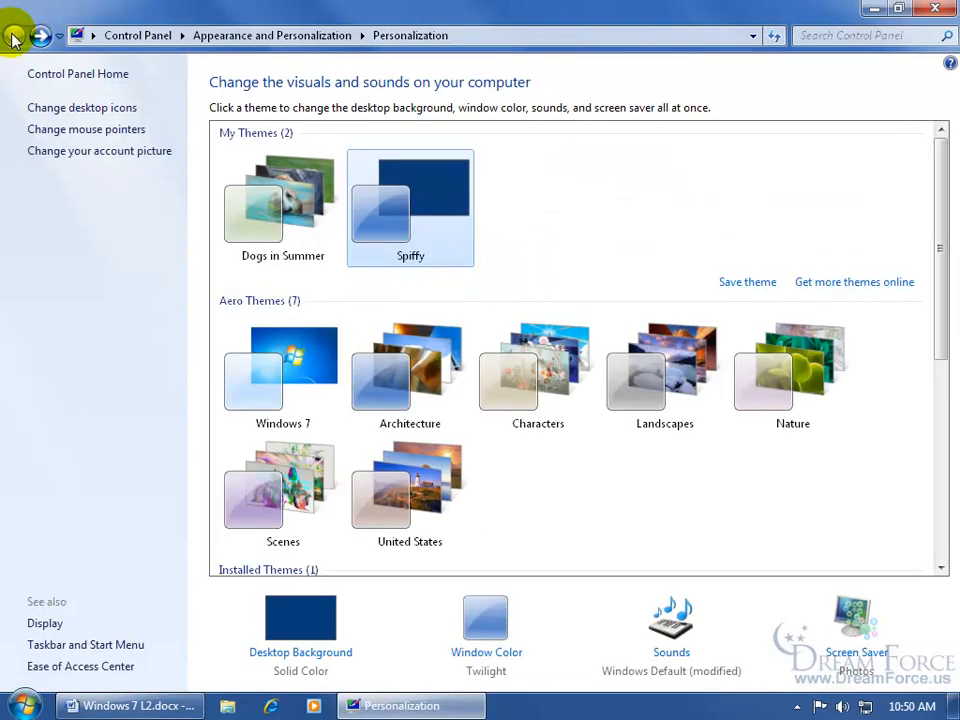
# - Apply Dogs in Summer, review its ten-picture slideshow background, and return to the overview
pyautogui.click(284, 206)
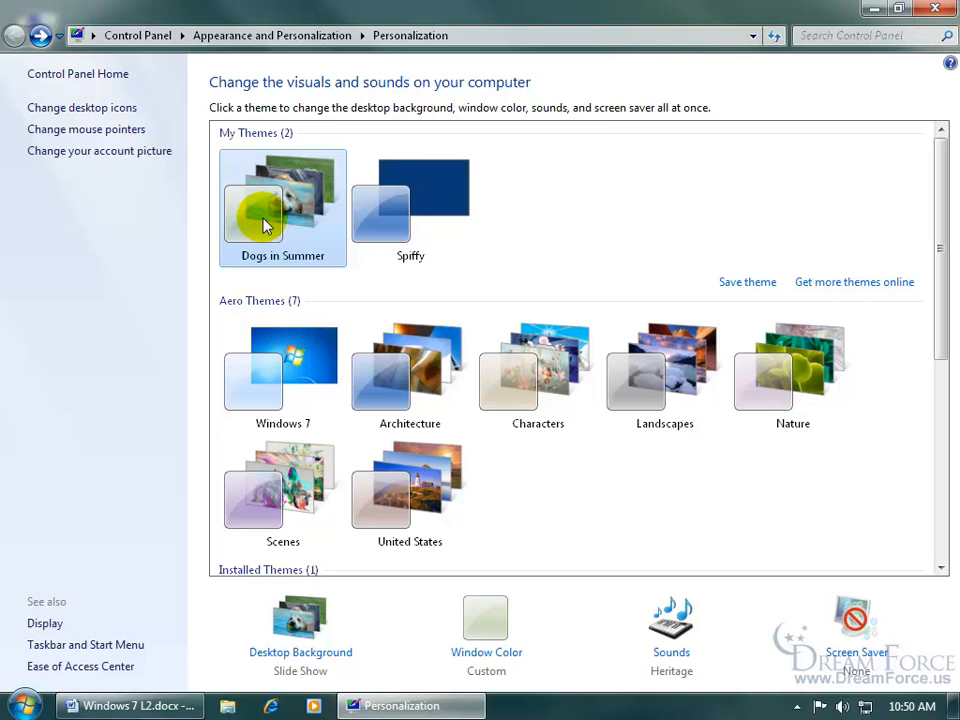
pyautogui.moveTo(300, 652)
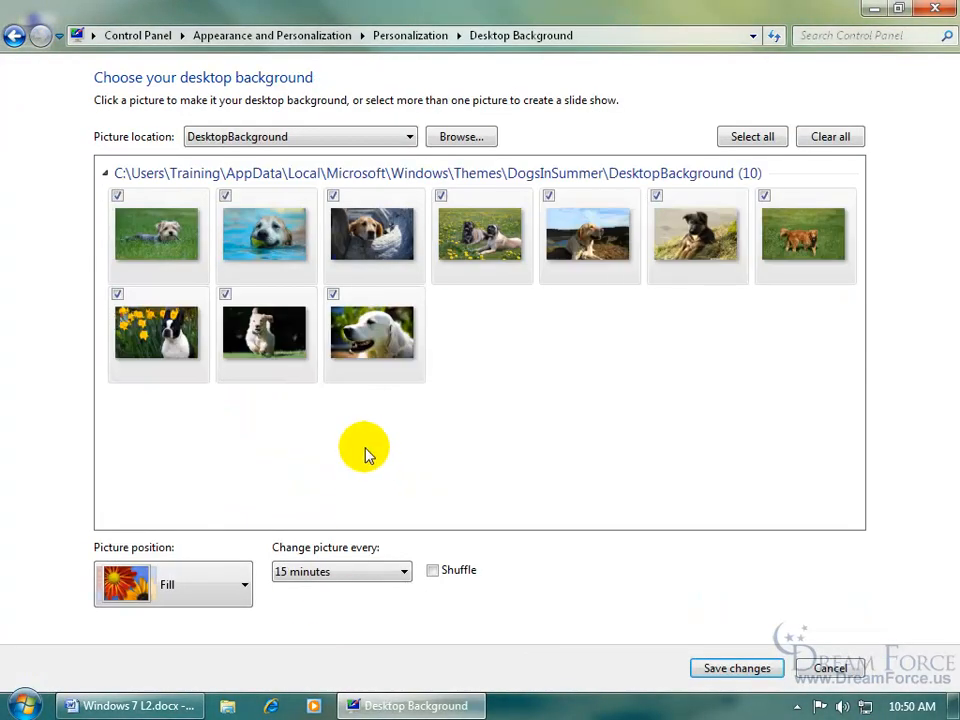
pyautogui.moveTo(516, 318)
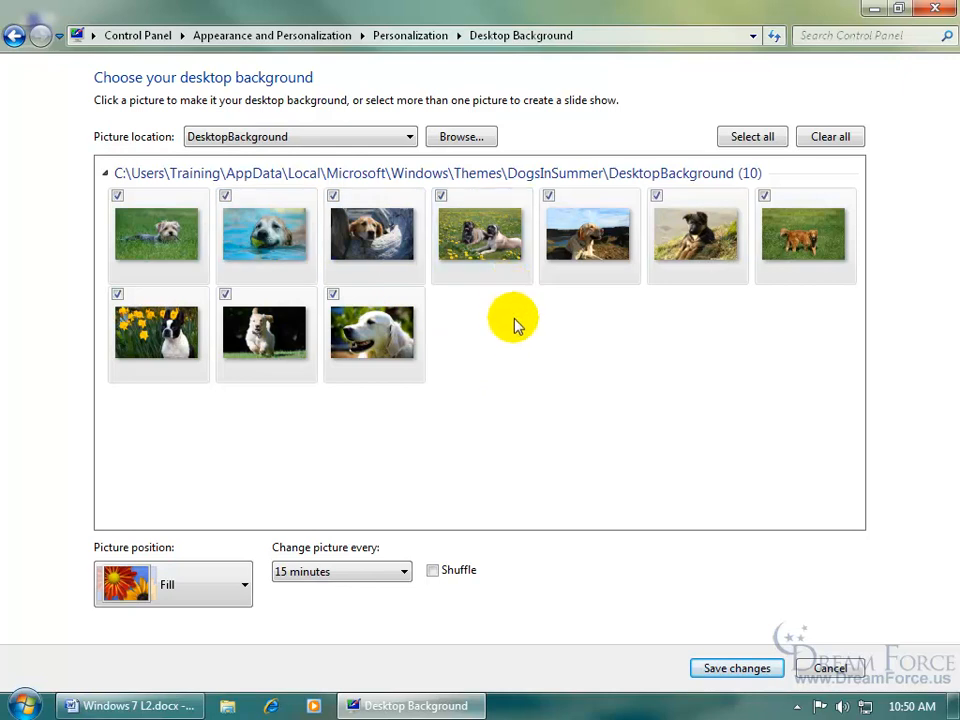
pyautogui.moveTo(390, 550)
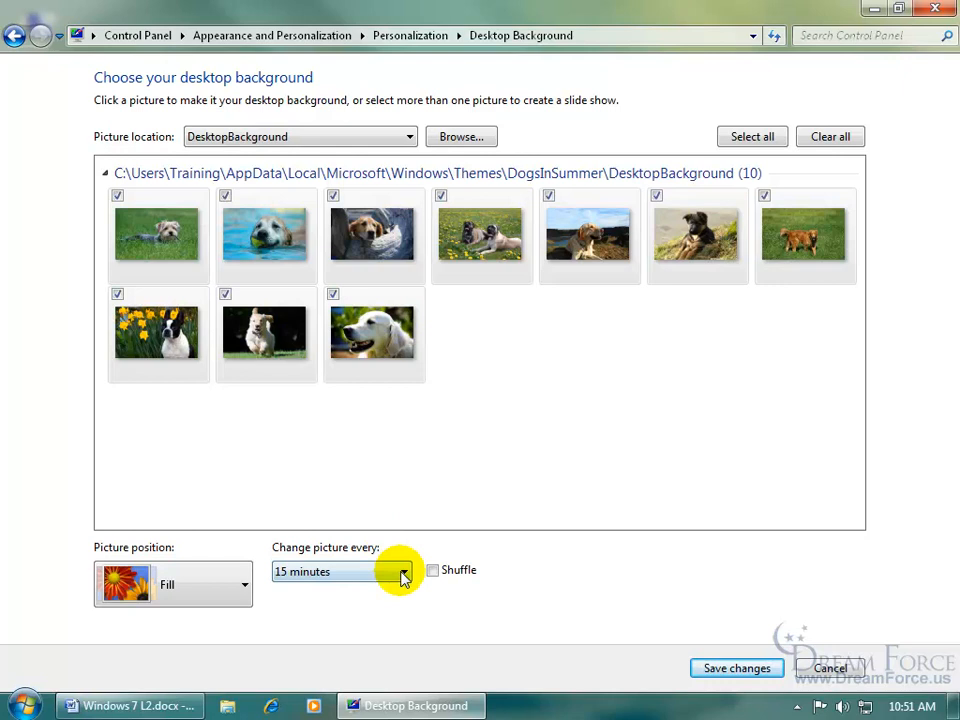
pyautogui.click(404, 572)
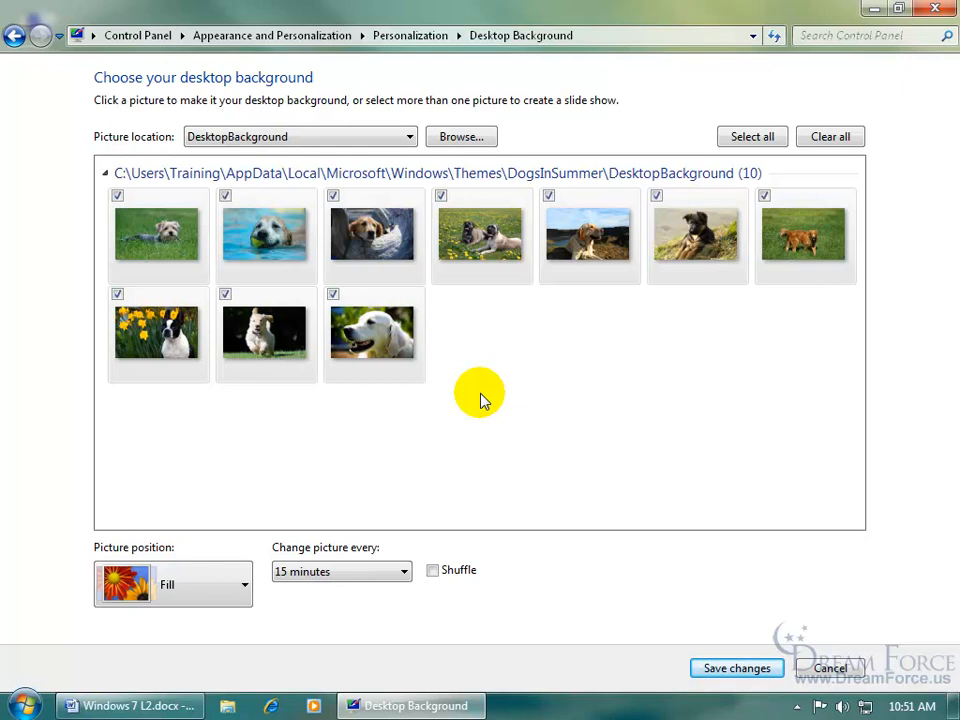
pyautogui.moveTo(796, 172)
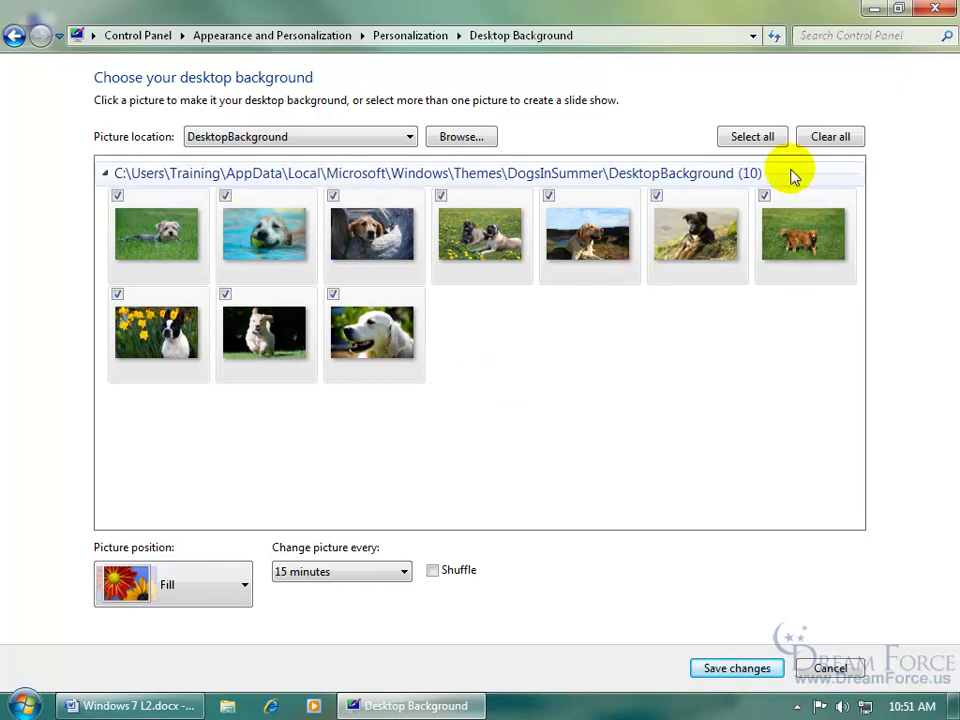
pyautogui.click(828, 136)
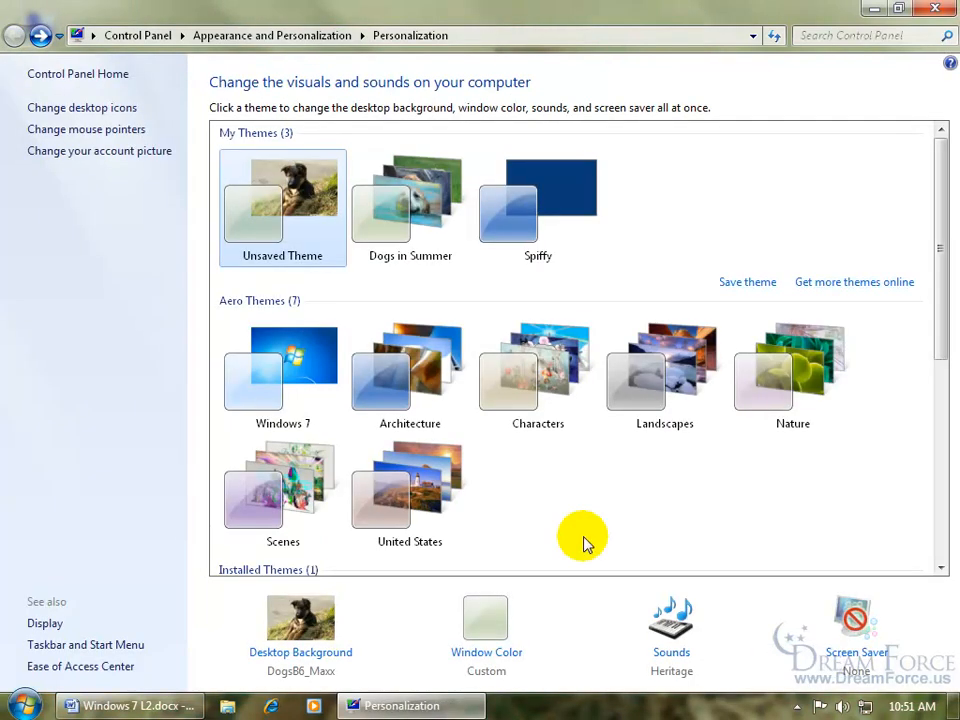
pyautogui.moveTo(284, 288)
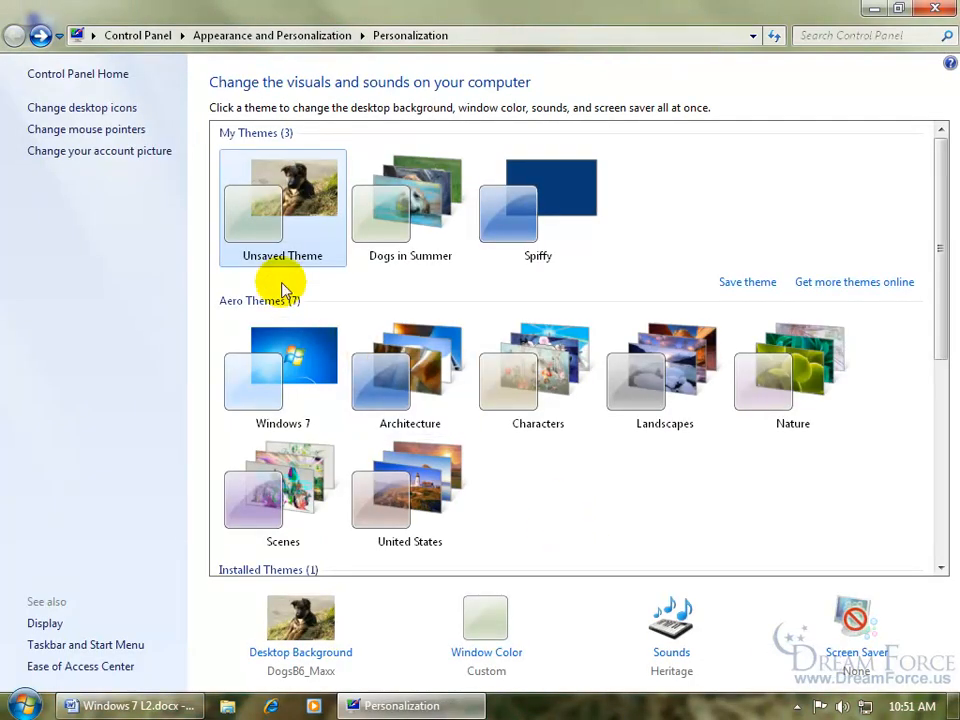
pyautogui.moveTo(256, 204)
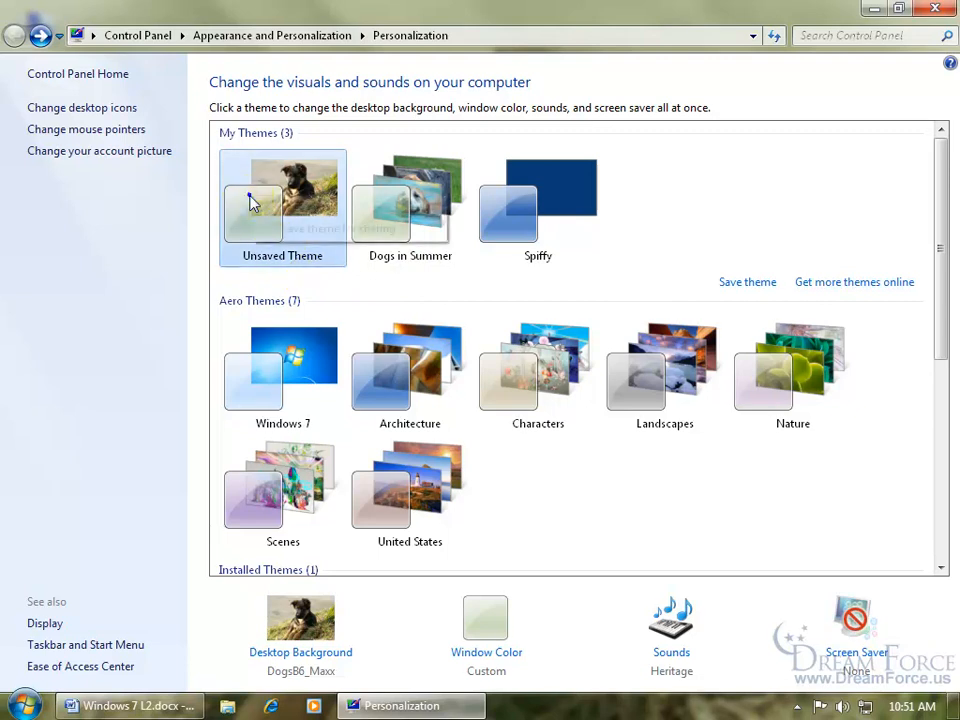
# - Save the unsaved dog theme as 'my woofie' and bring up its save-for-sharing option
pyautogui.click(748, 280)
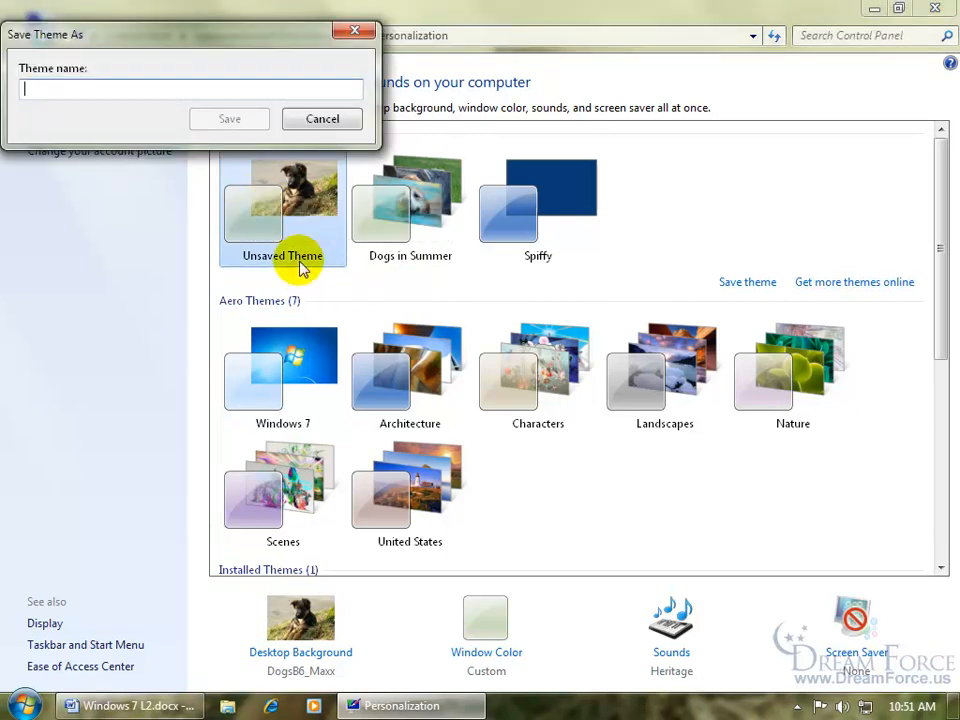
pyautogui.write('my woofie')
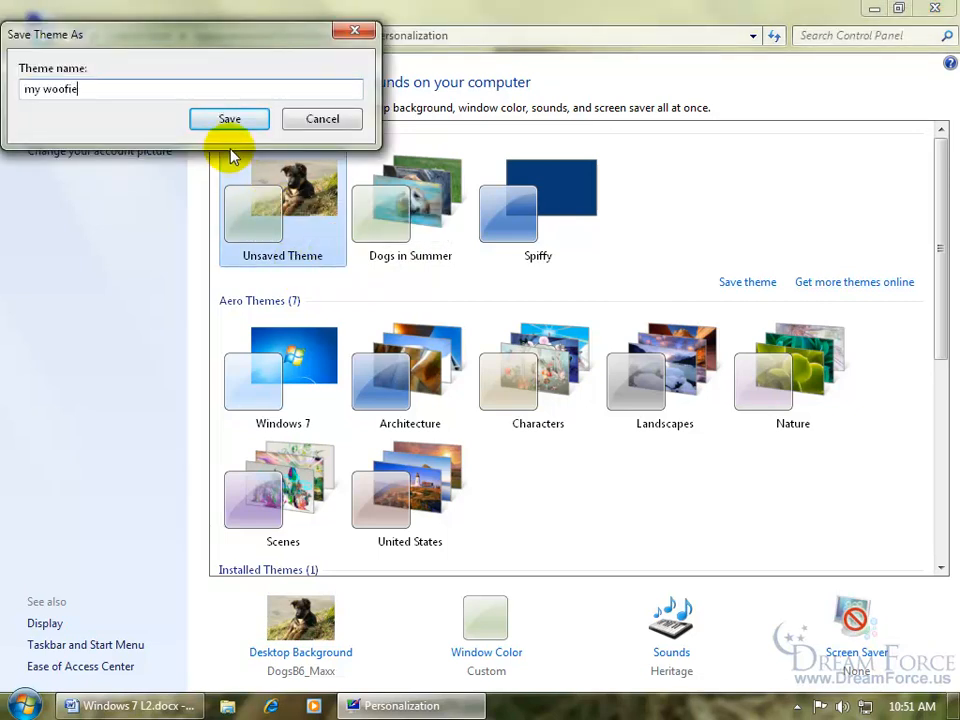
pyautogui.click(228, 120)
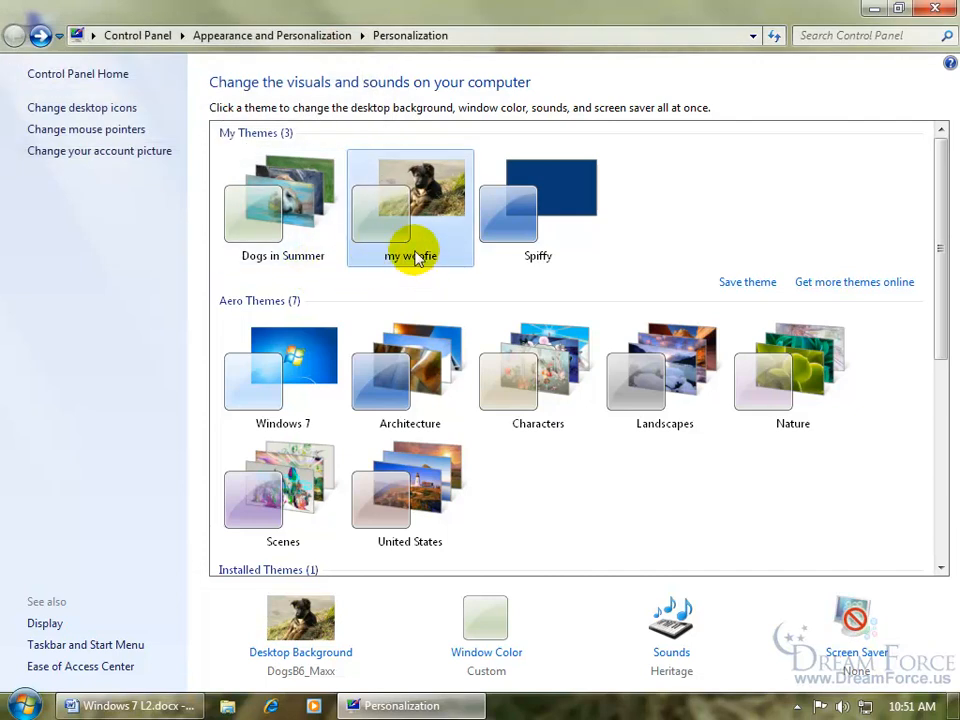
pyautogui.moveTo(390, 216)
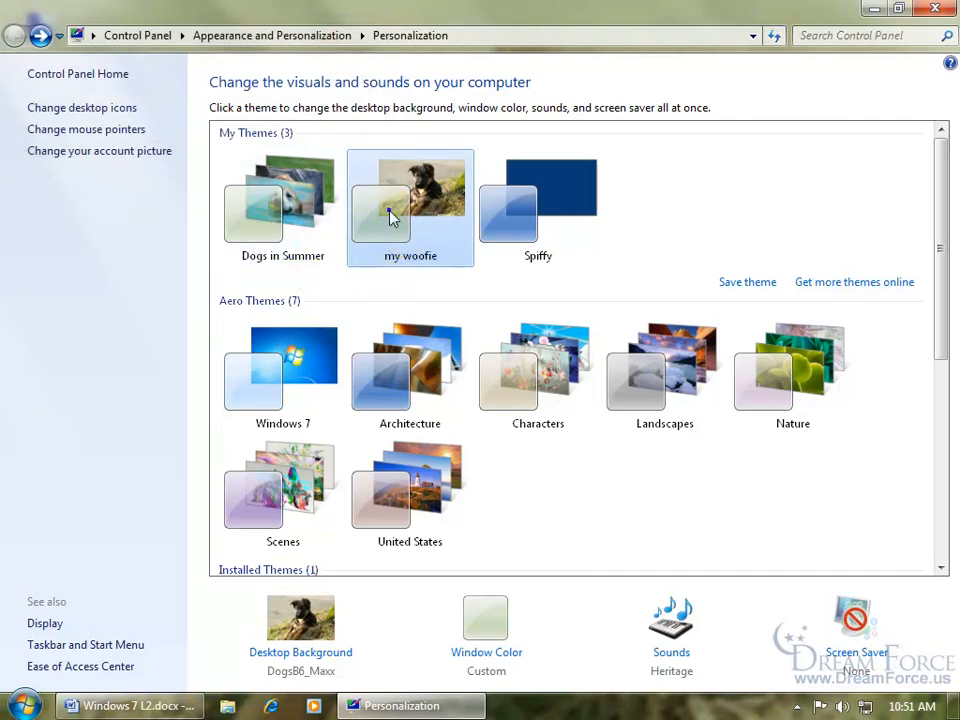
pyautogui.rightClick(410, 208)
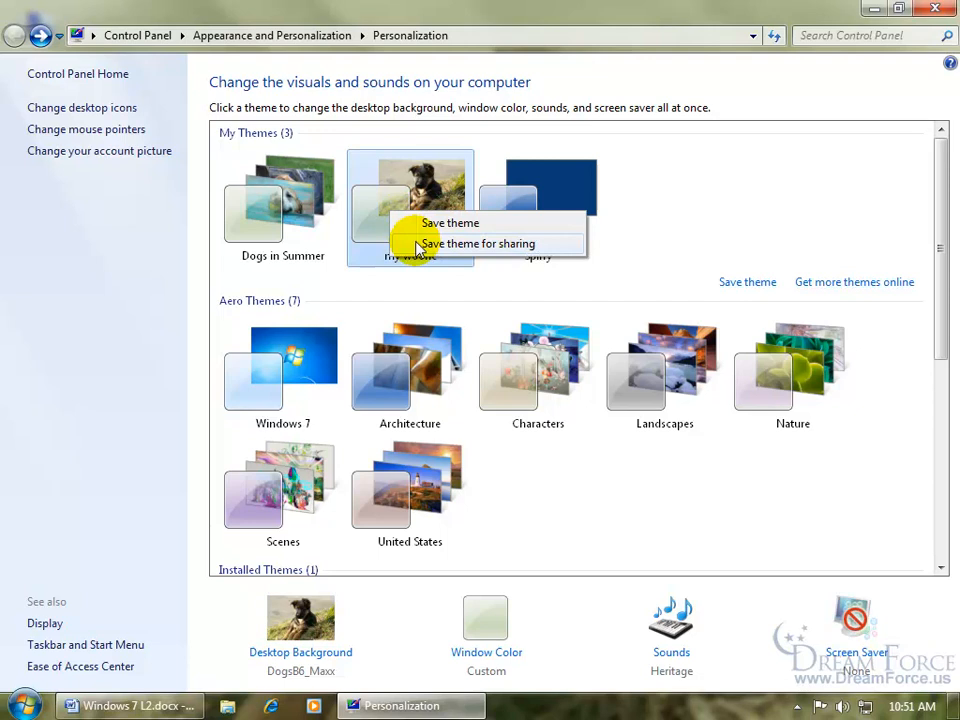
pyautogui.moveTo(322, 184)
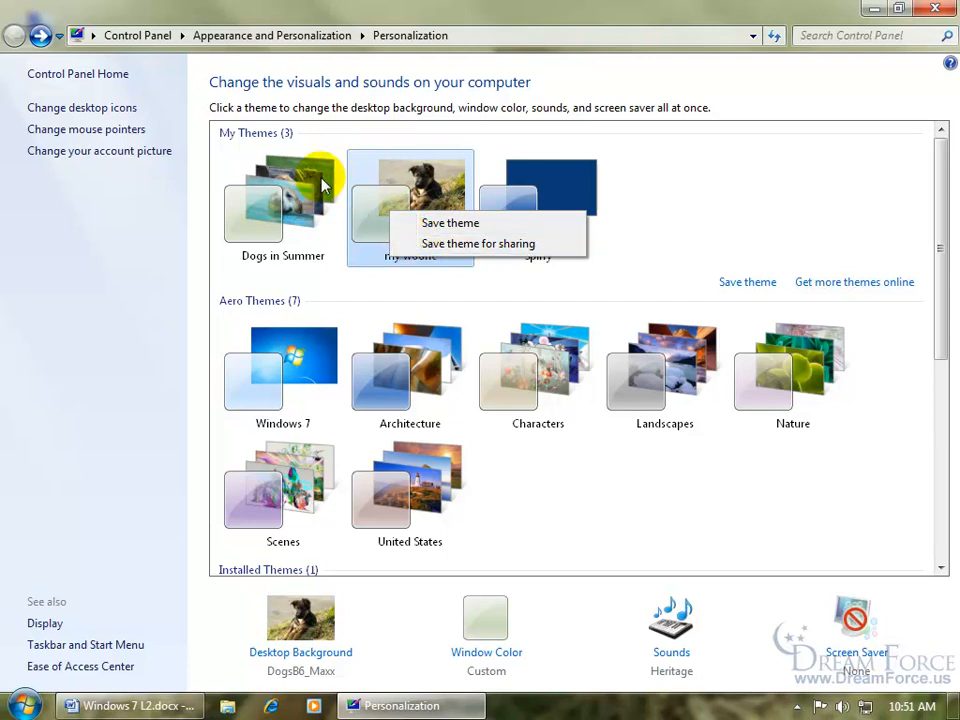
pyautogui.moveTo(310, 218)
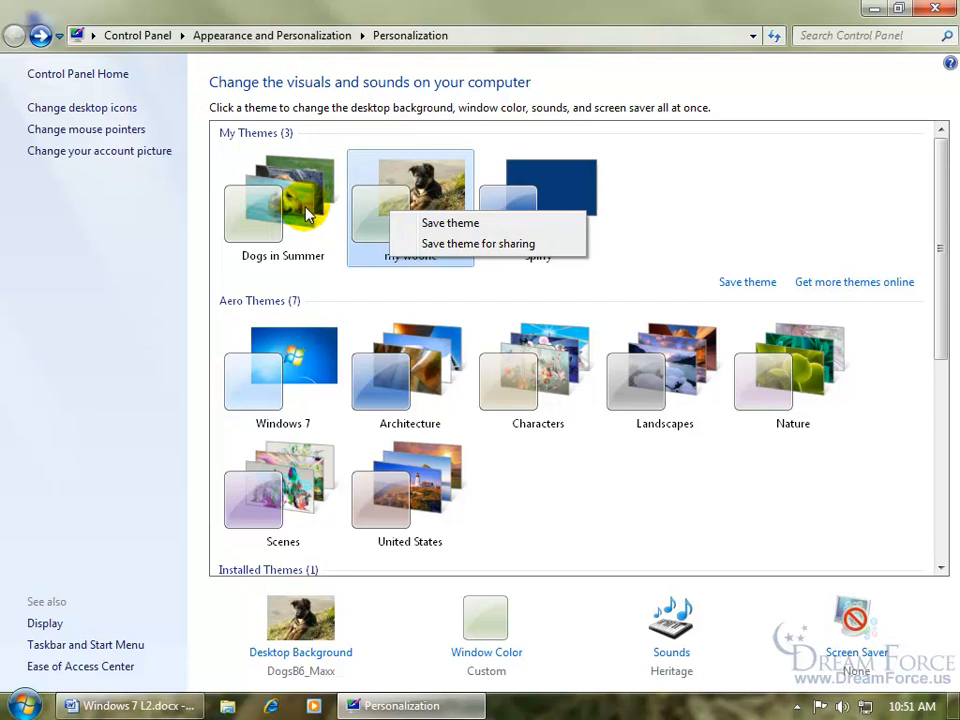
pyautogui.moveTo(428, 198)
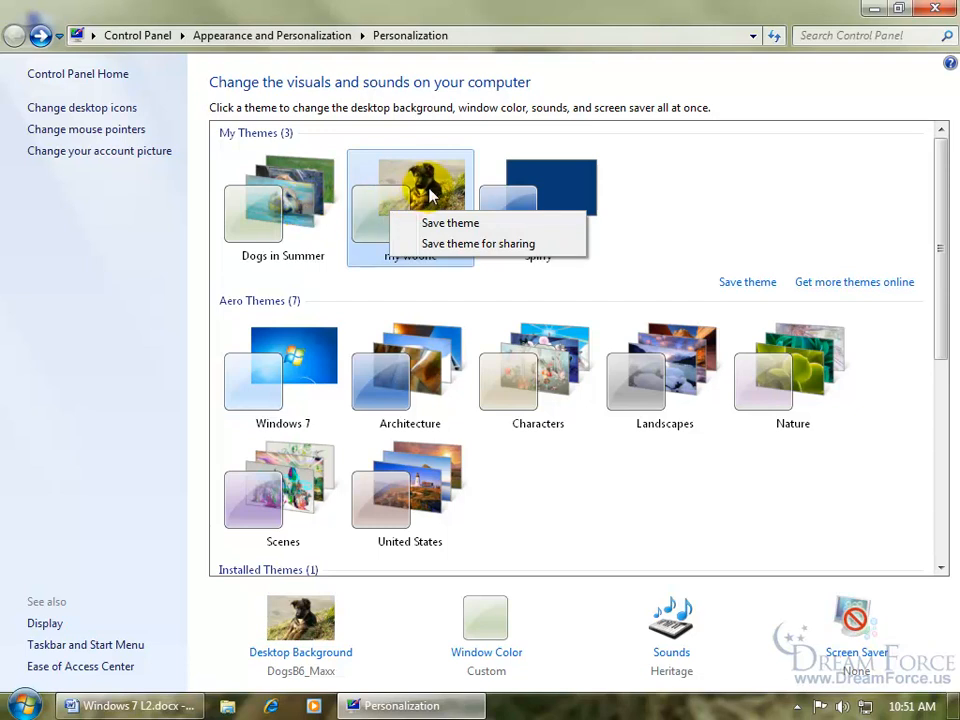
pyautogui.moveTo(520, 184)
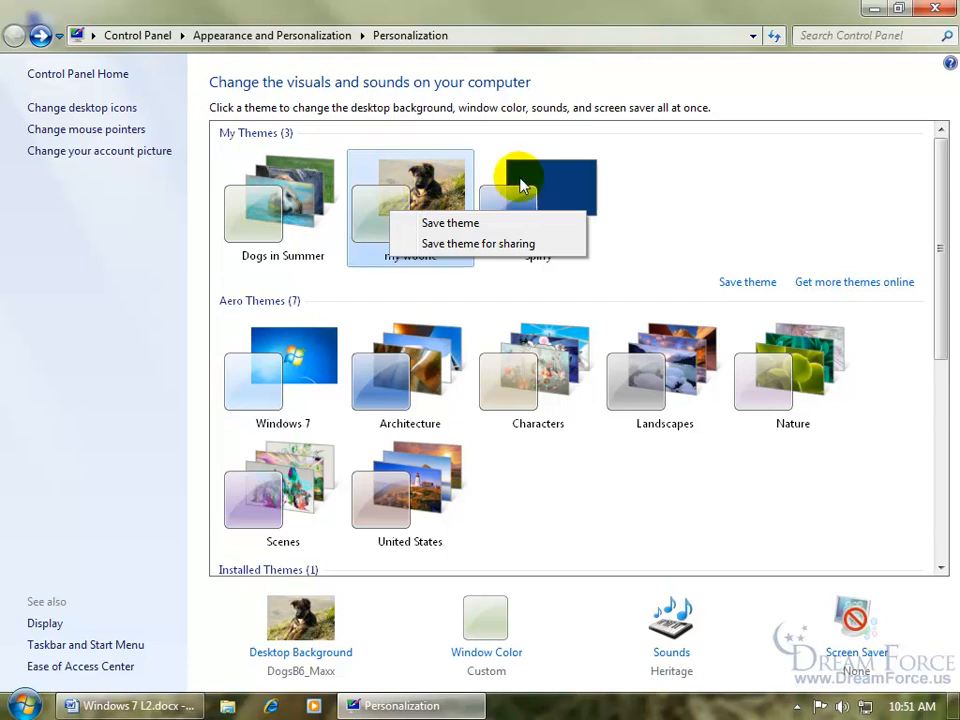
pyautogui.moveTo(604, 188)
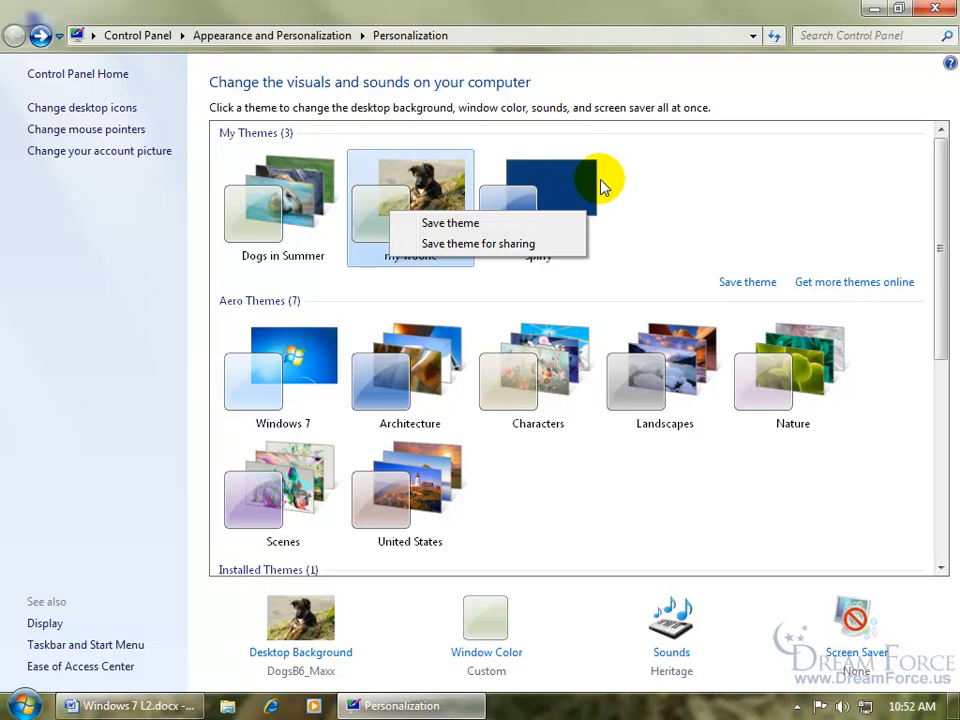
# - Dismiss the menu and compare the my spiffy theme (3.42 KB) and Dogs in Summer (6.20 MB) packs on the desktop
pyautogui.click(716, 178)
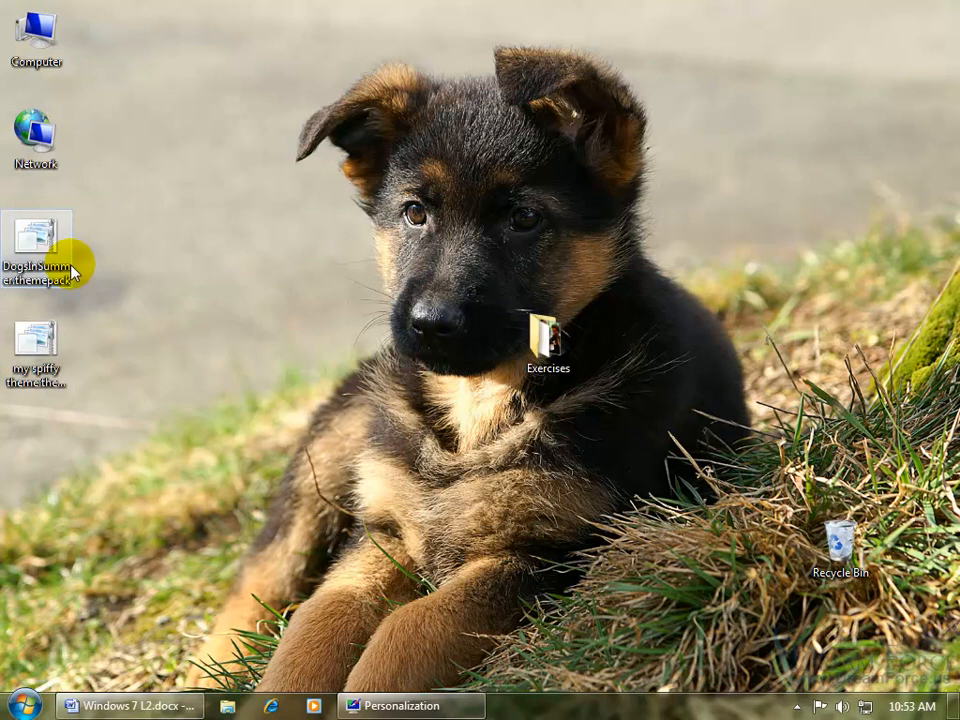
pyautogui.moveTo(44, 244)
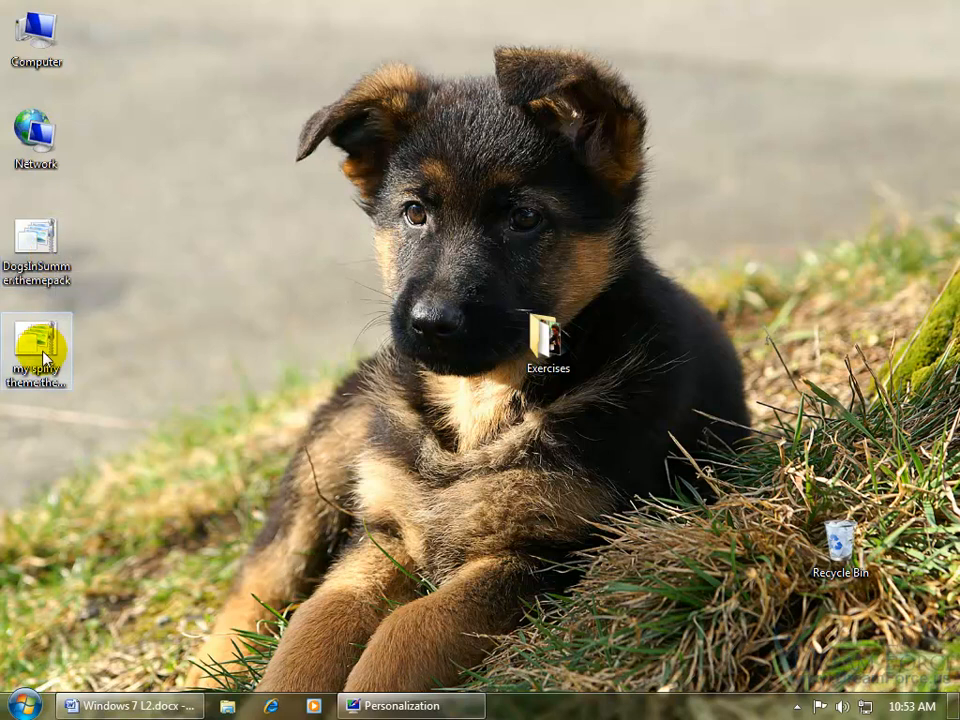
pyautogui.moveTo(38, 356)
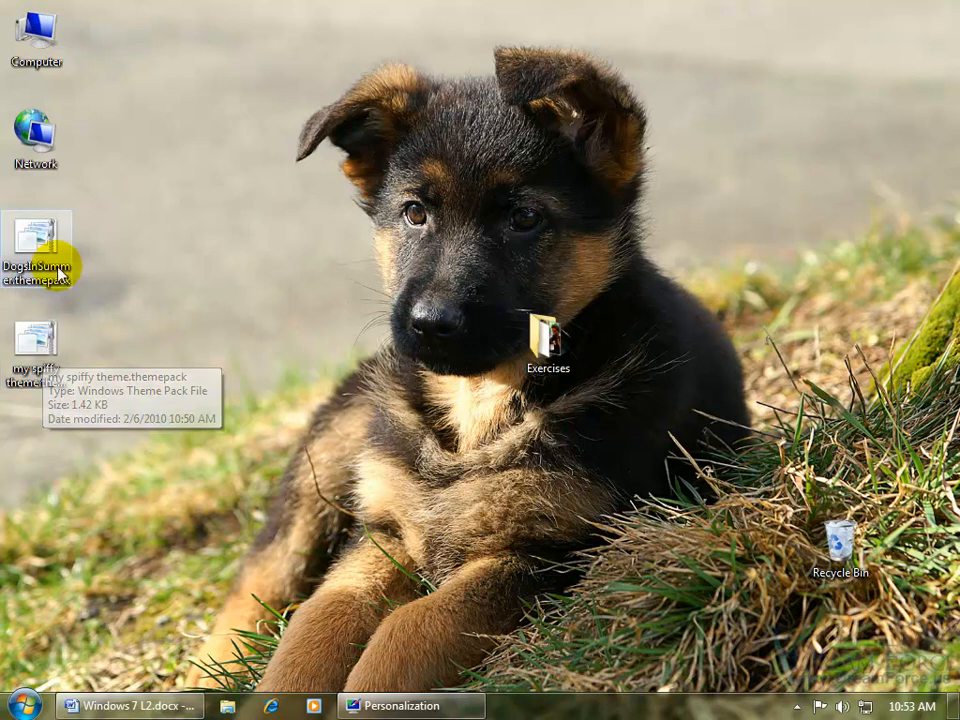
pyautogui.moveTo(44, 260)
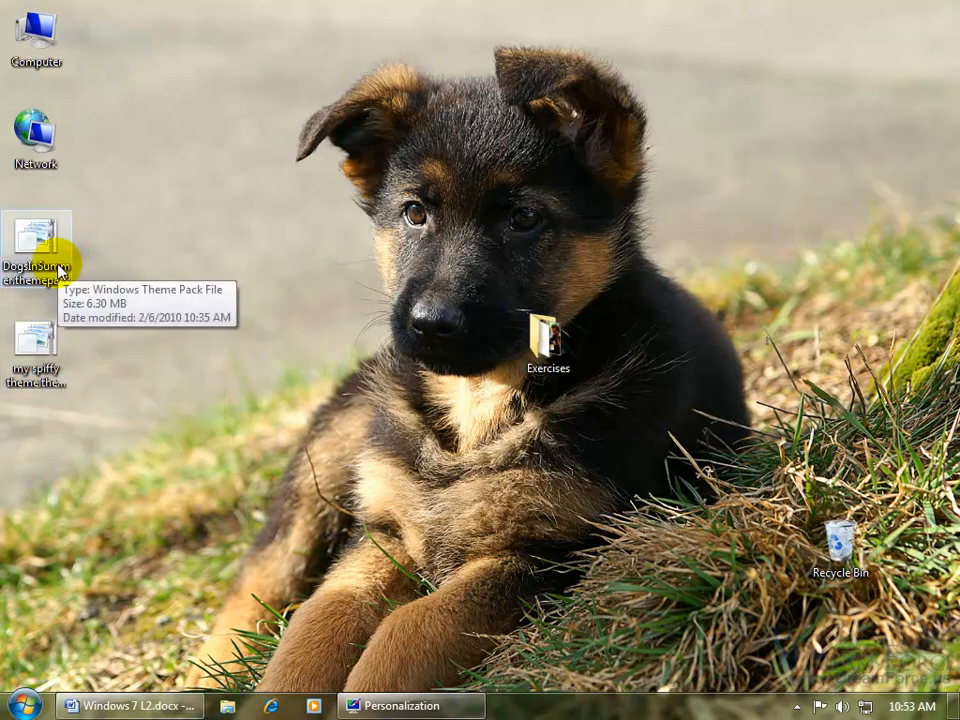
pyautogui.moveTo(140, 276)
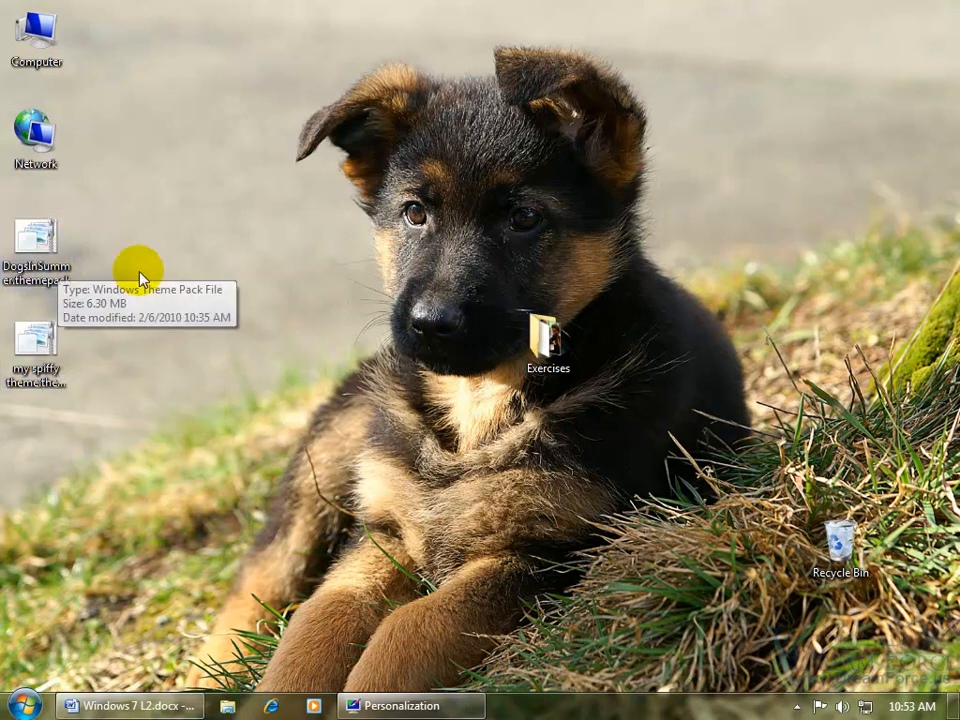
pyautogui.moveTo(352, 438)
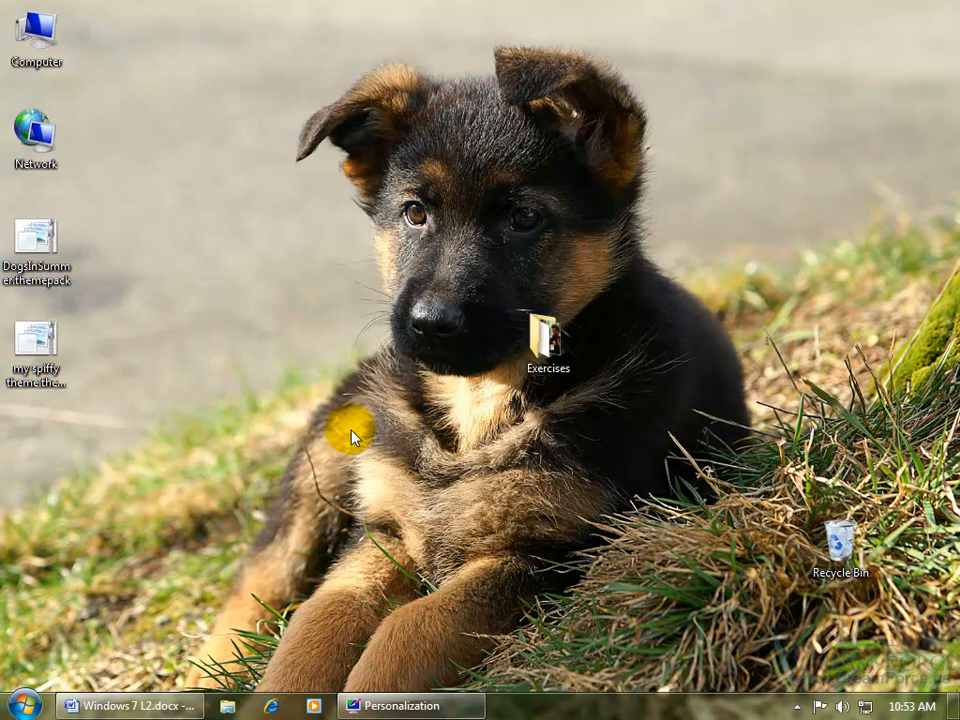
pyautogui.click(36, 360)
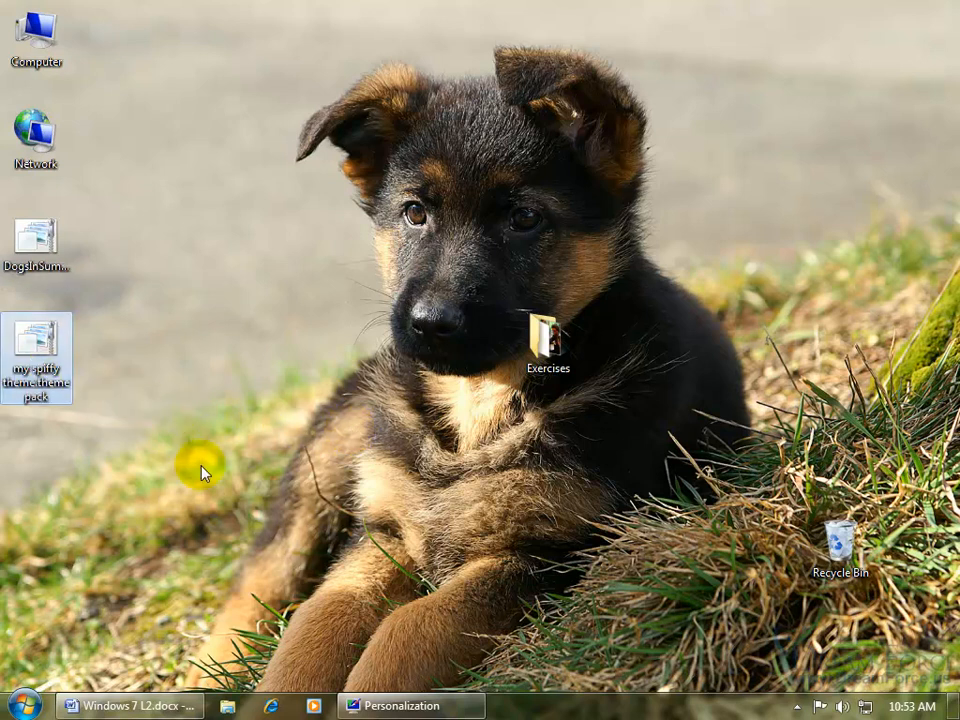
pyautogui.moveTo(144, 304)
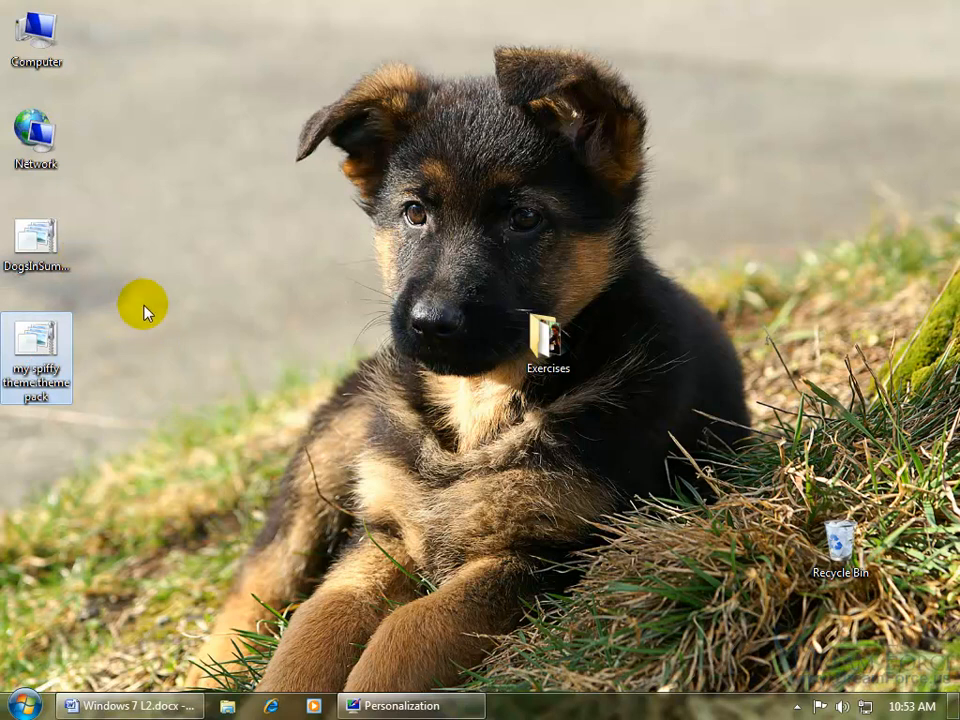